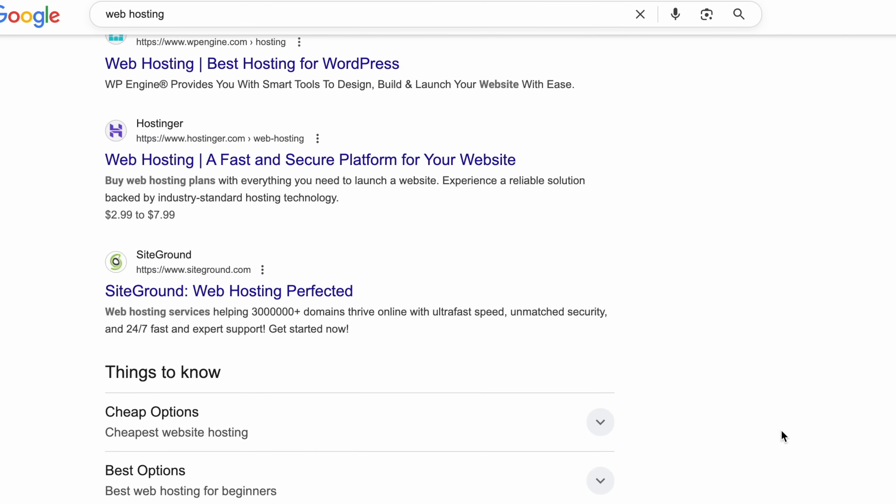
- Scroll the Google 'web hosting' results toward the Cloudways developer hosting link
scroll(down, 3)
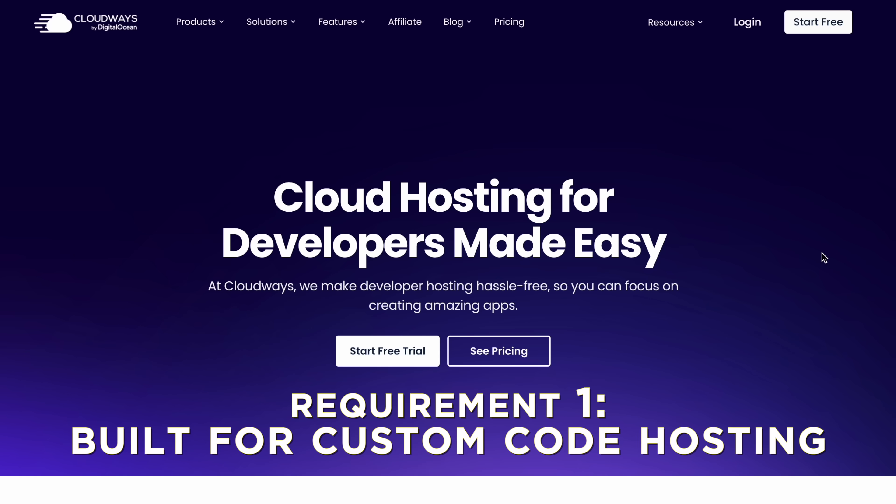
scroll(down, 3)
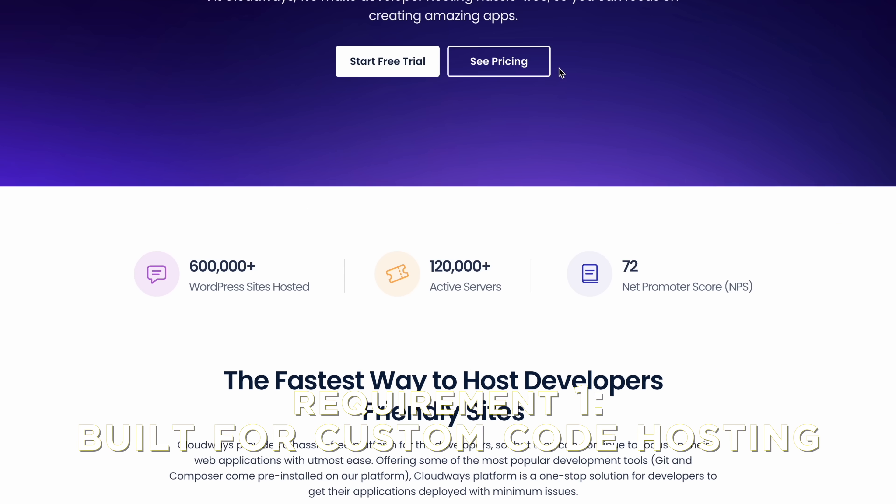
scroll(down, 3)
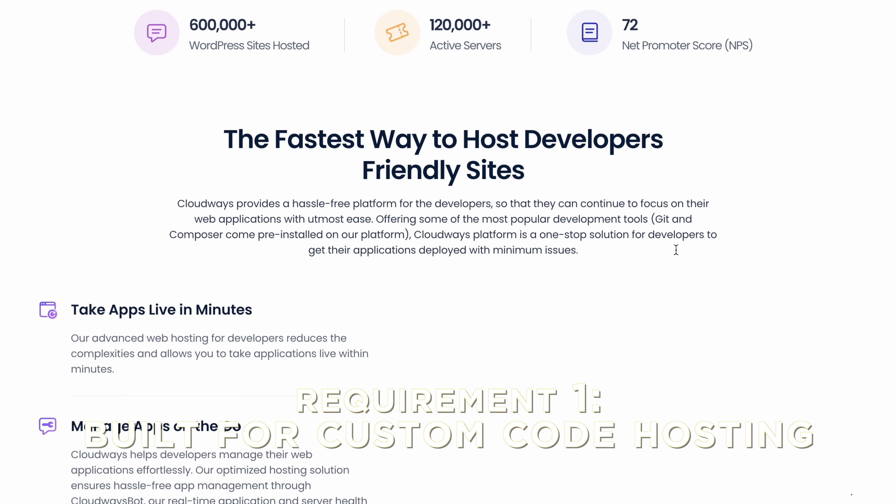
scroll(down, 3)
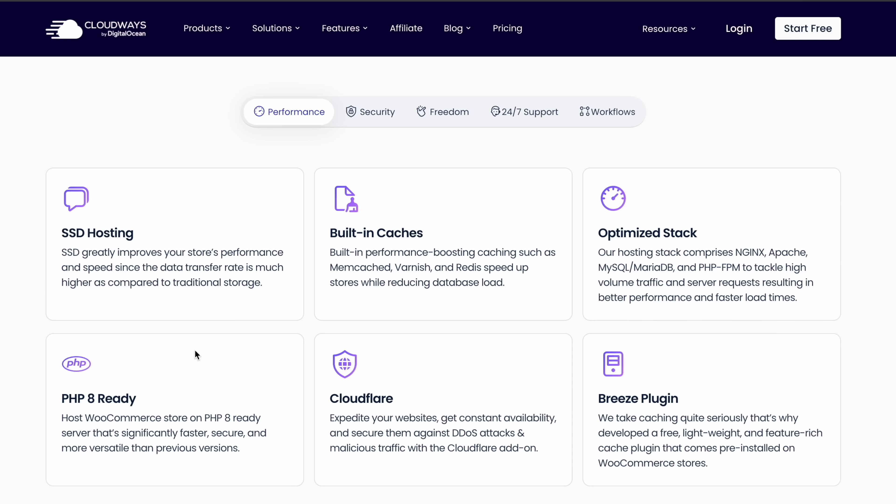
mouse_move(643, 389)
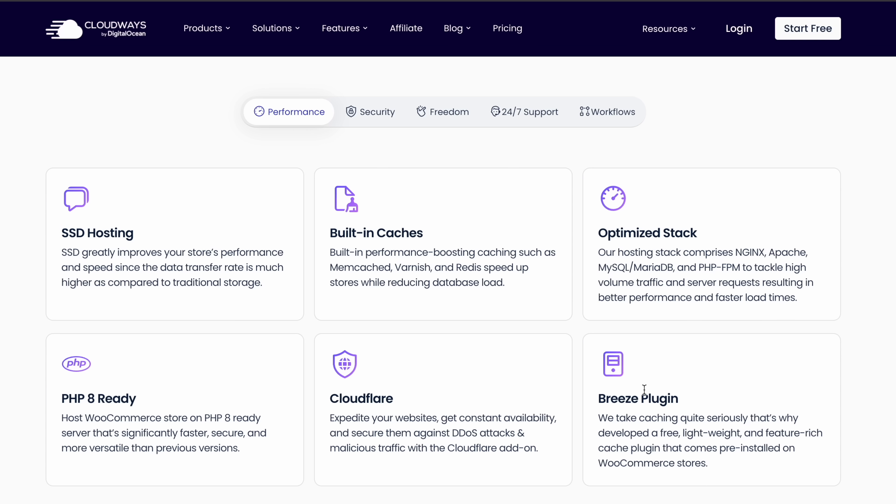
mouse_move(400, 160)
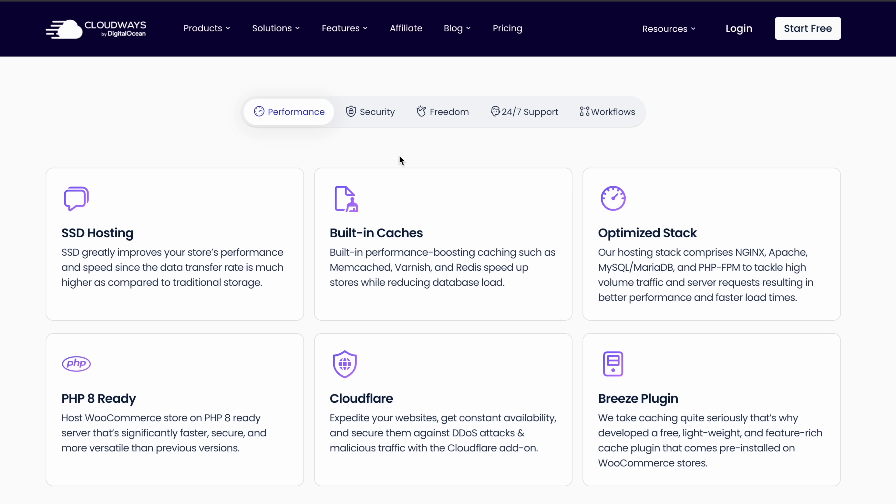
- Scroll through the Cloudways features overview to reach the Security feature cards
scroll(down, 3)
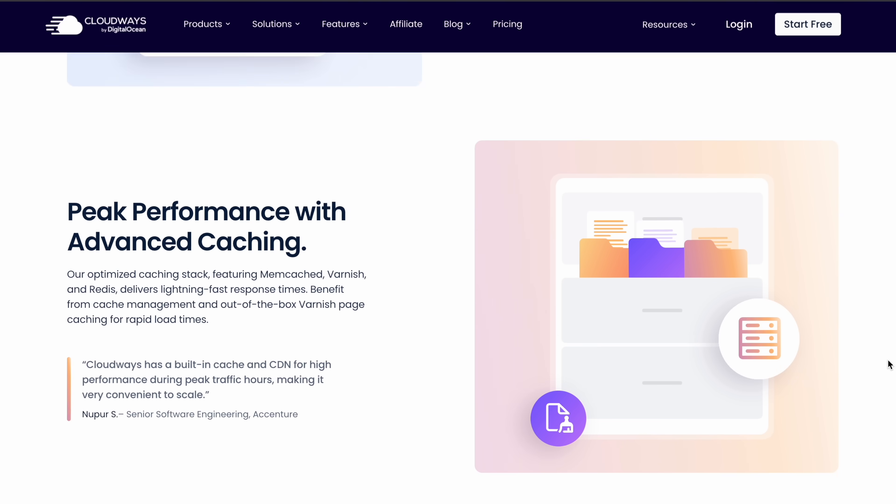
scroll(down, 3)
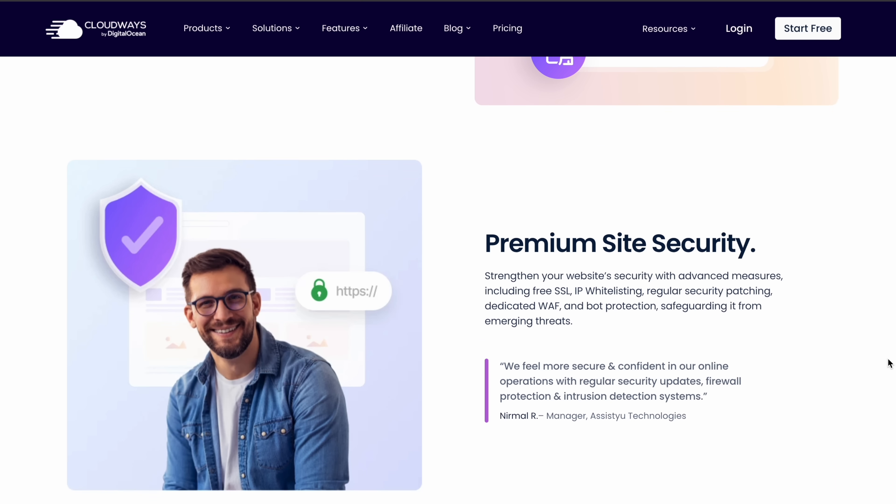
scroll(up, 3)
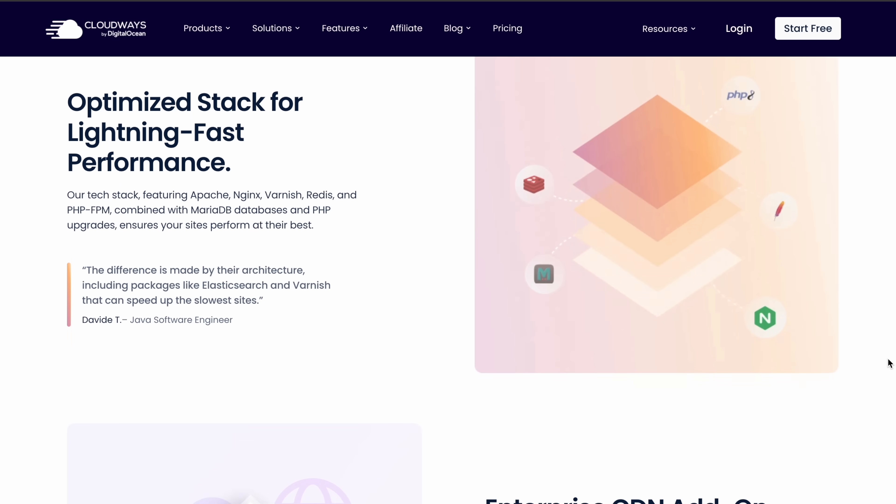
scroll(down, 3)
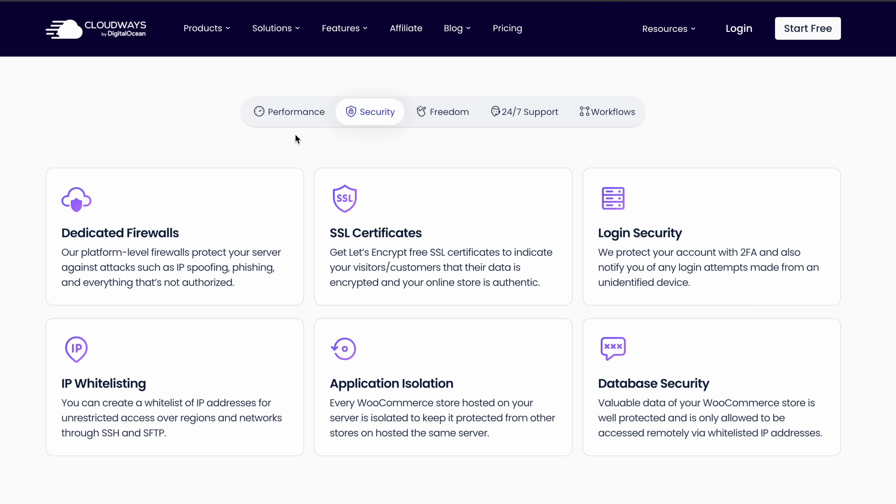
mouse_move(372, 298)
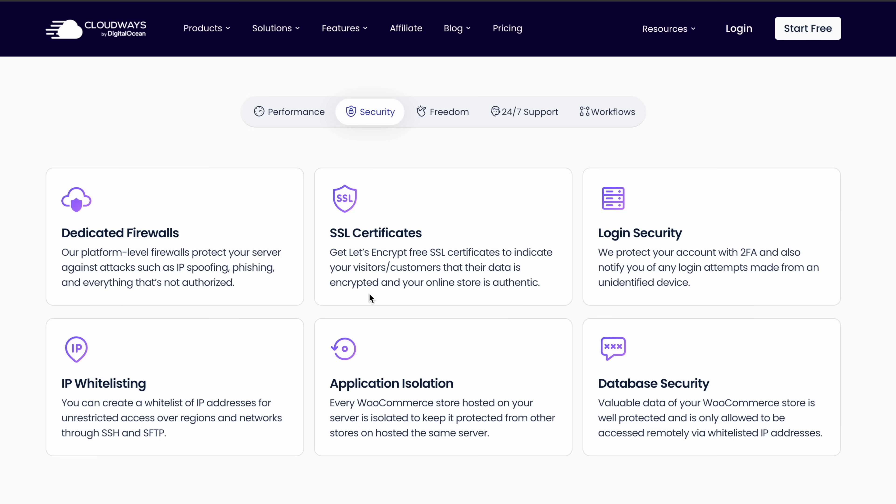
mouse_move(692, 392)
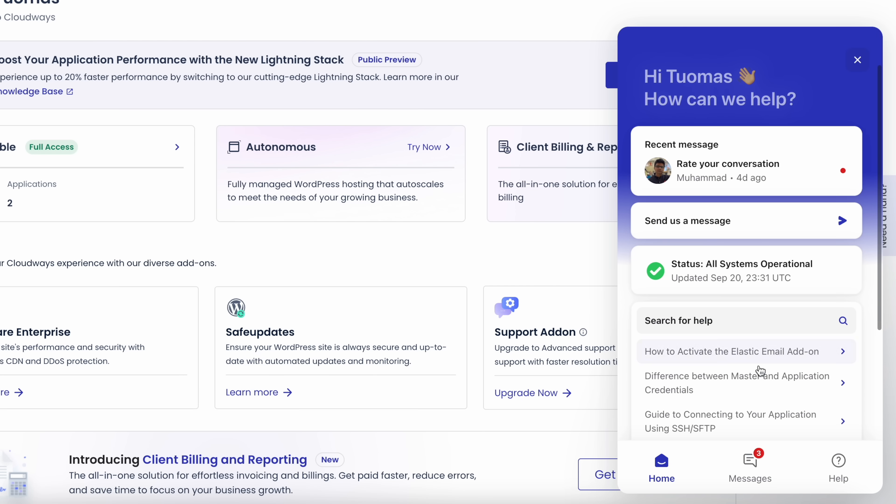
- Close the help chat widget to get back to the Cloudways homepage
click(750, 461)
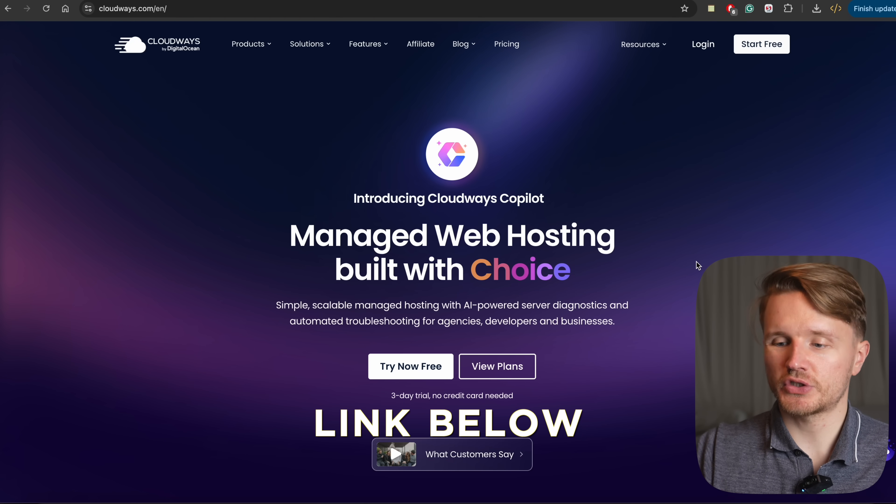
- Log into the Cloudways account and show My Projects ('node' and 'test project')
click(464, 44)
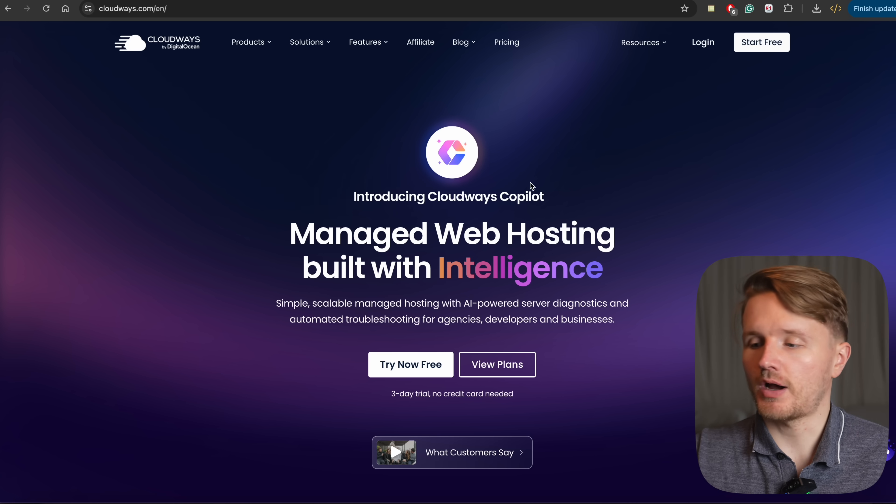
click(704, 42)
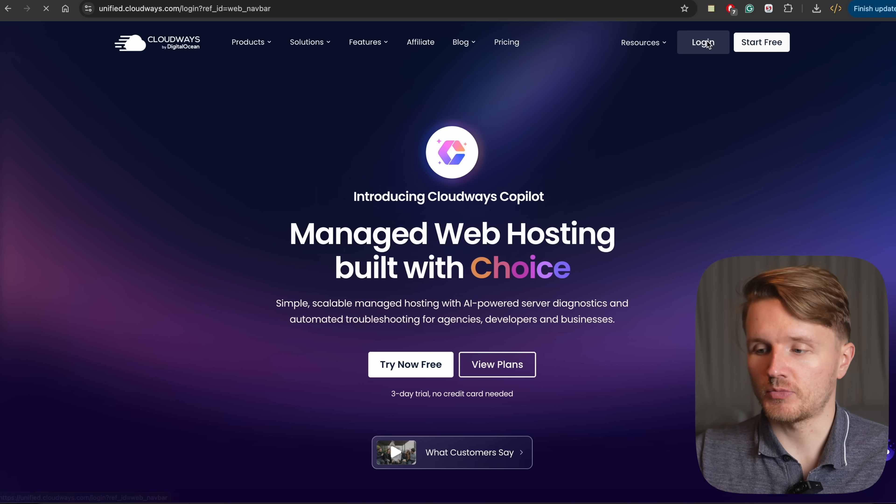
click(703, 42)
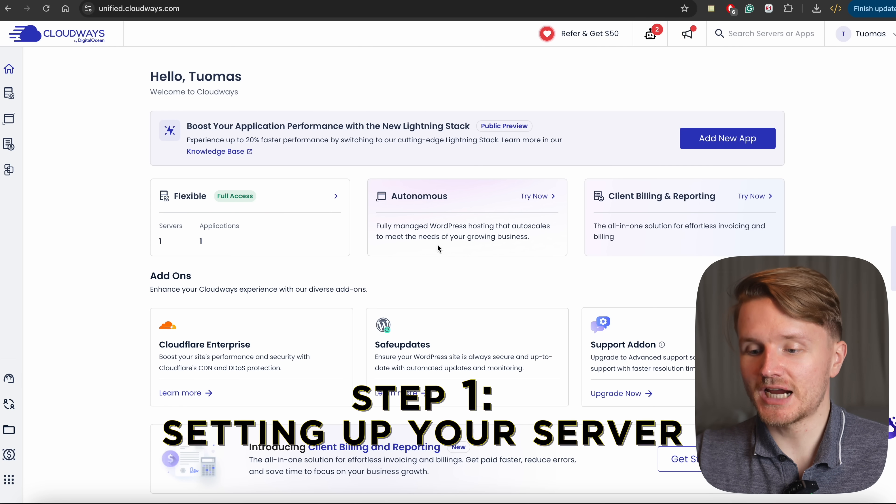
mouse_move(447, 287)
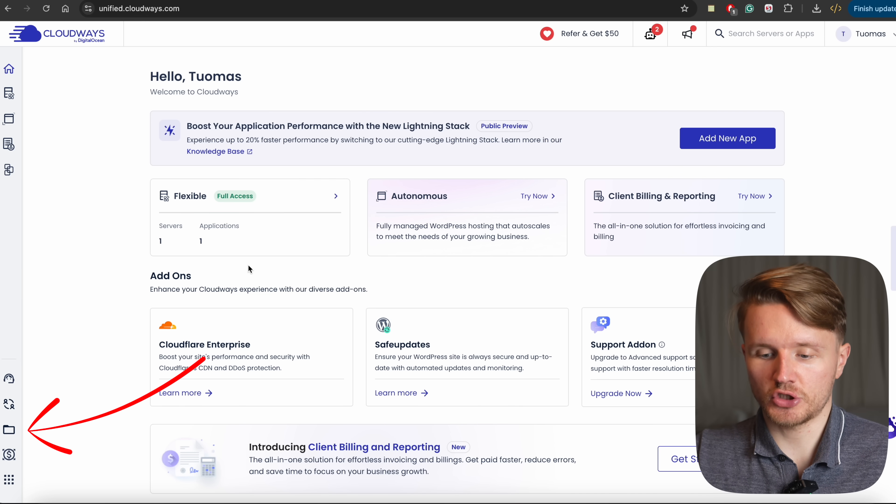
mouse_move(9, 432)
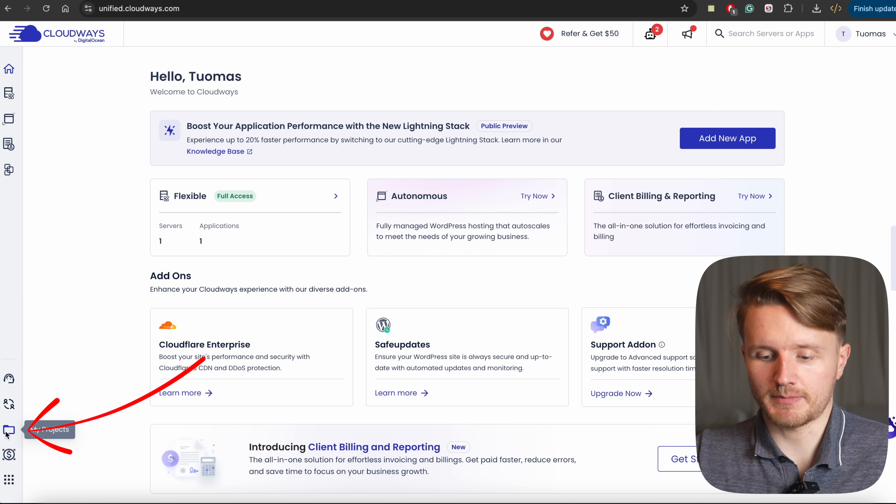
click(9, 431)
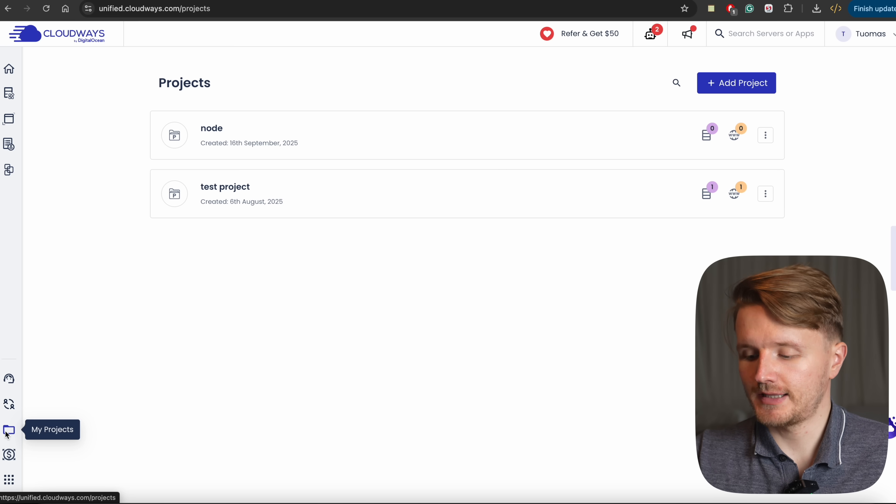
- Dismiss the add-project dialog and navigate to My Servers, listing the one existing server
click(743, 84)
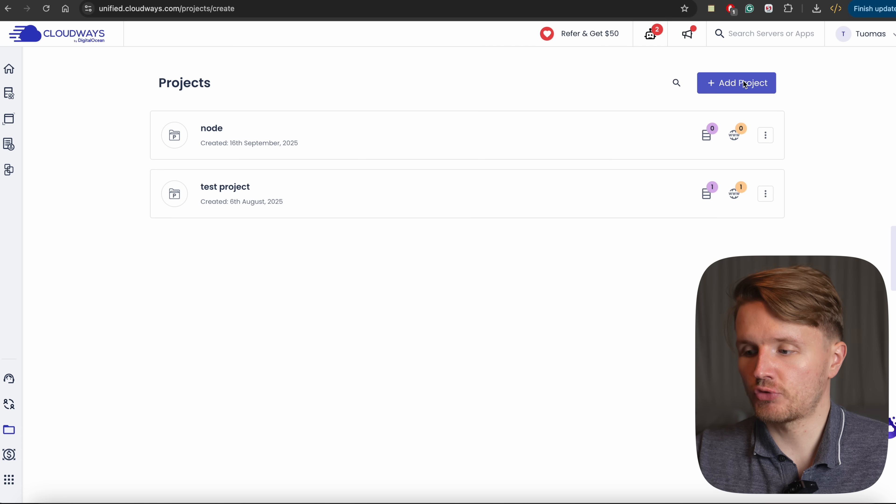
click(736, 84)
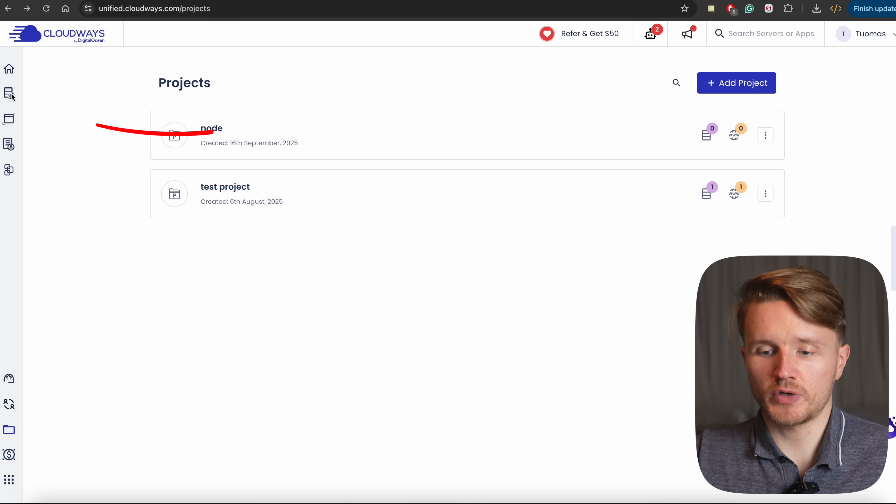
click(9, 92)
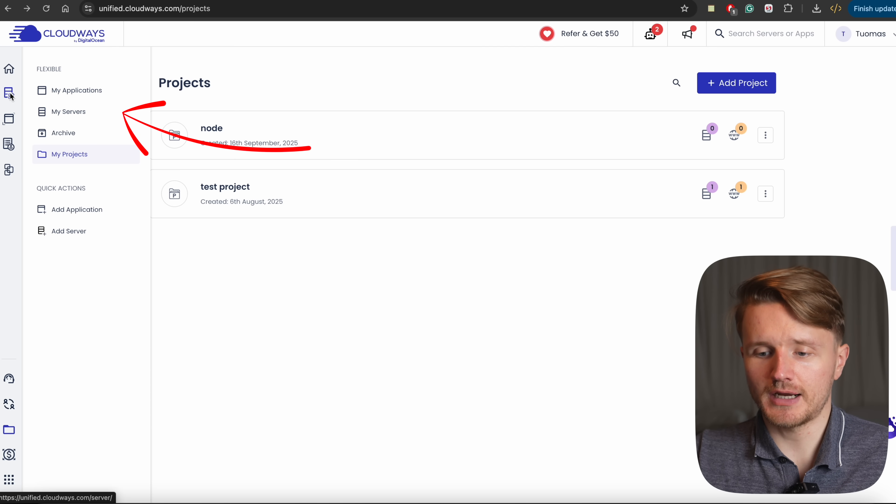
click(9, 94)
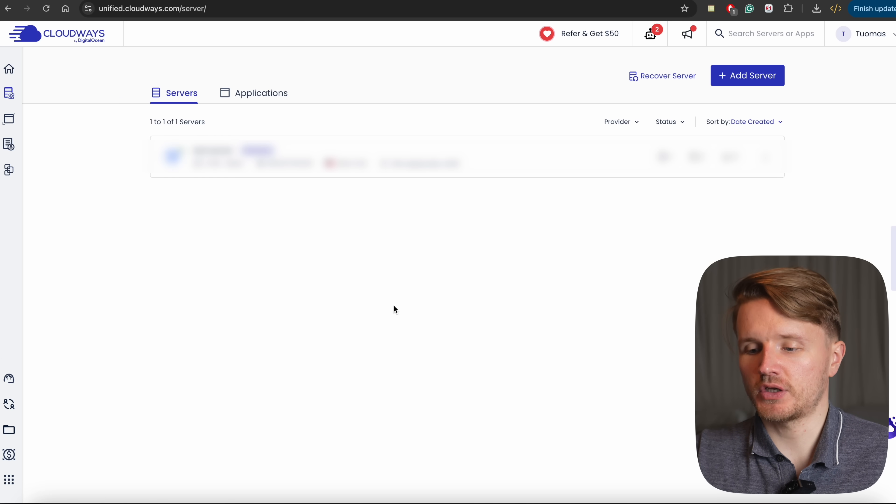
mouse_move(649, 189)
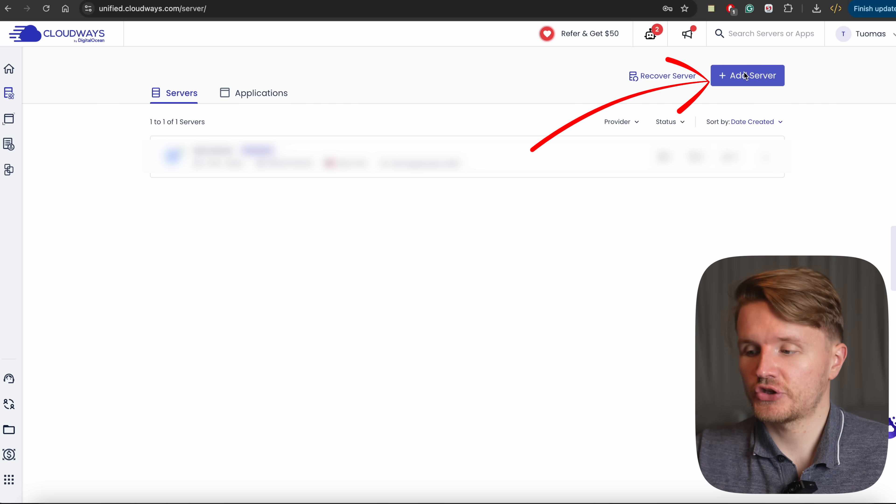
- Start a new server with application named 'test app' and server named 'test server'
click(748, 75)
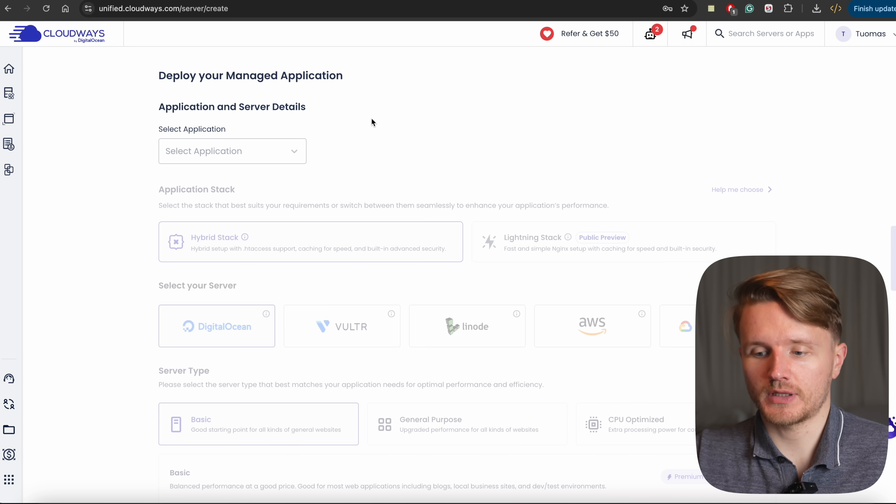
click(233, 152)
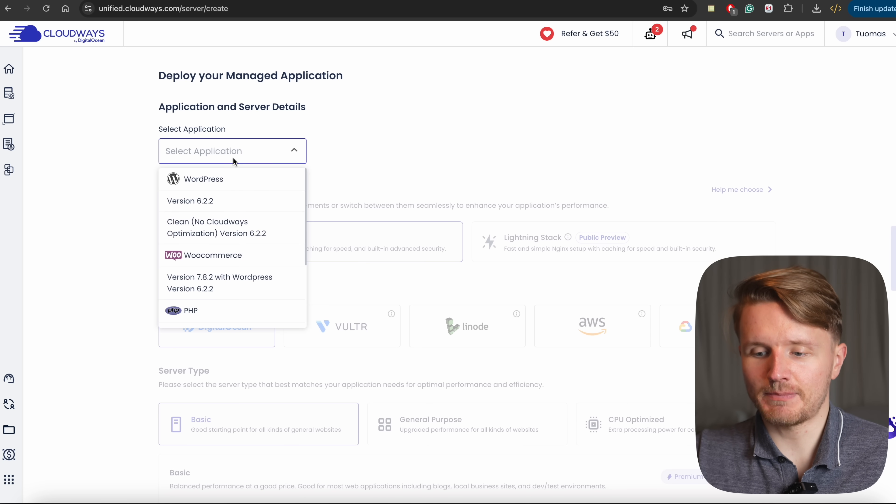
scroll(down, 3)
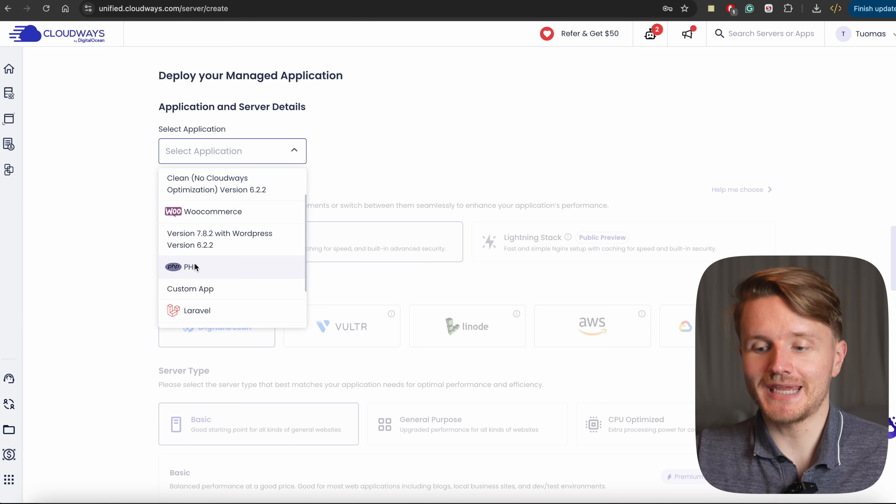
click(190, 289)
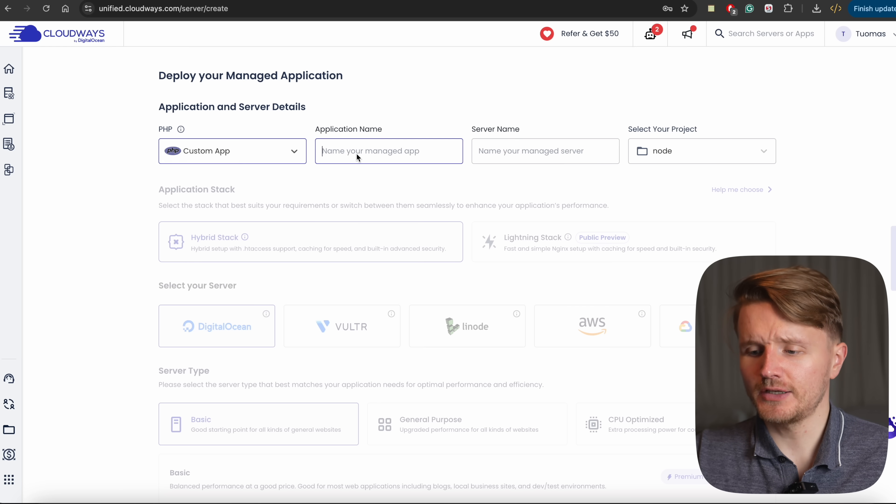
text(test app)
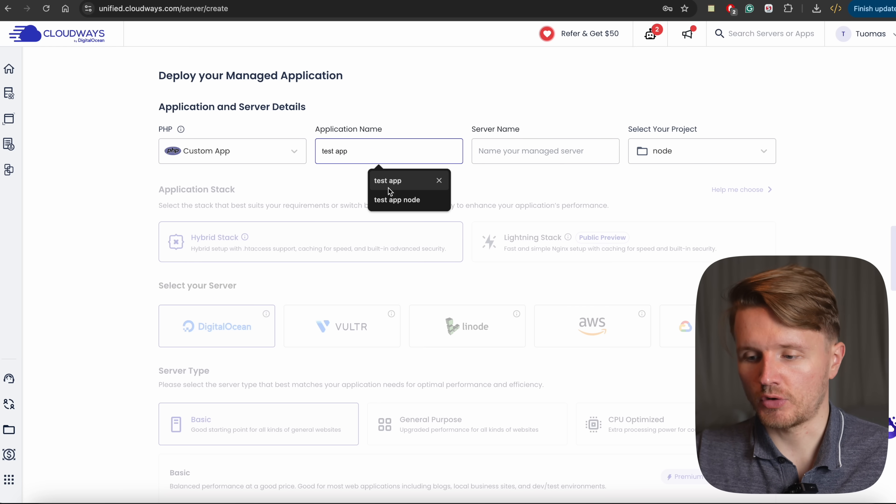
click(530, 151)
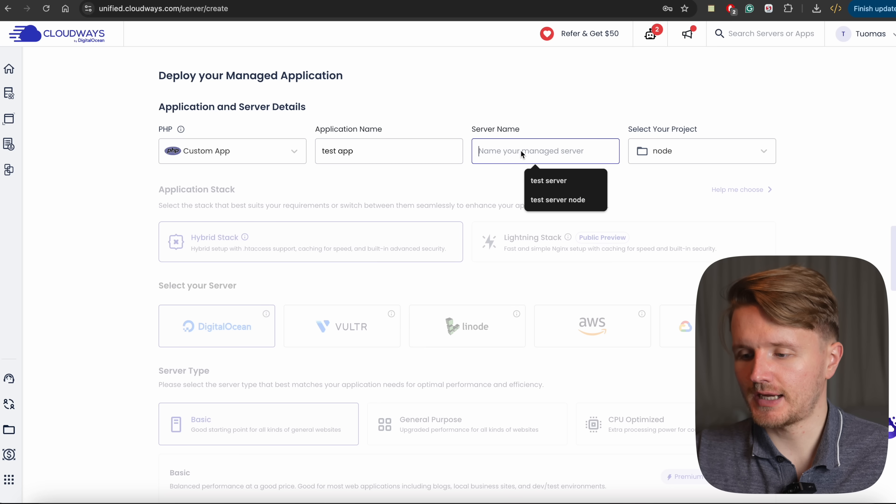
click(549, 180)
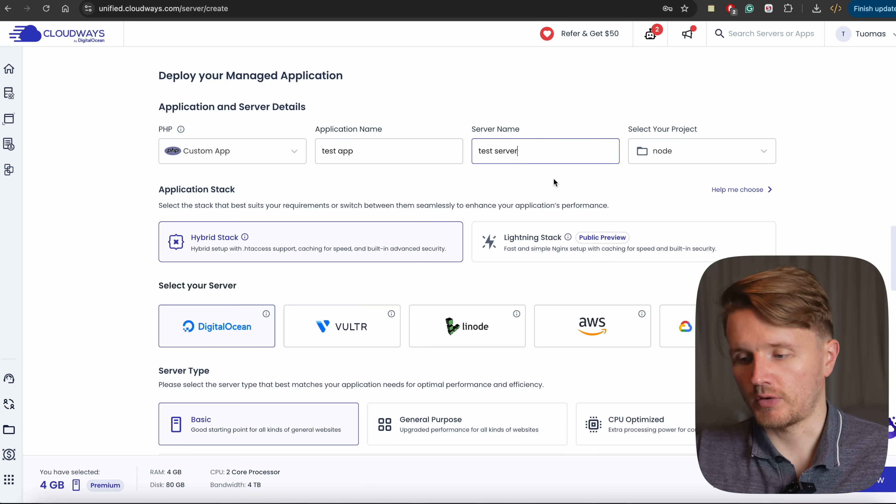
mouse_move(668, 143)
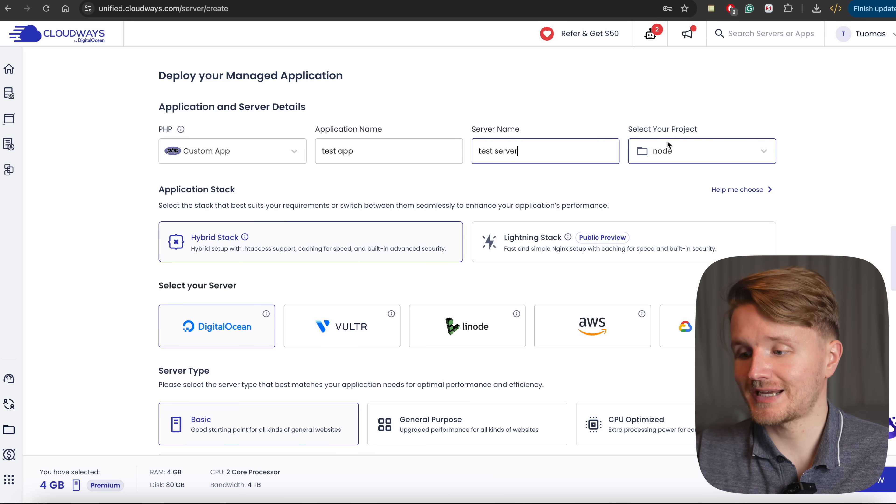
click(702, 151)
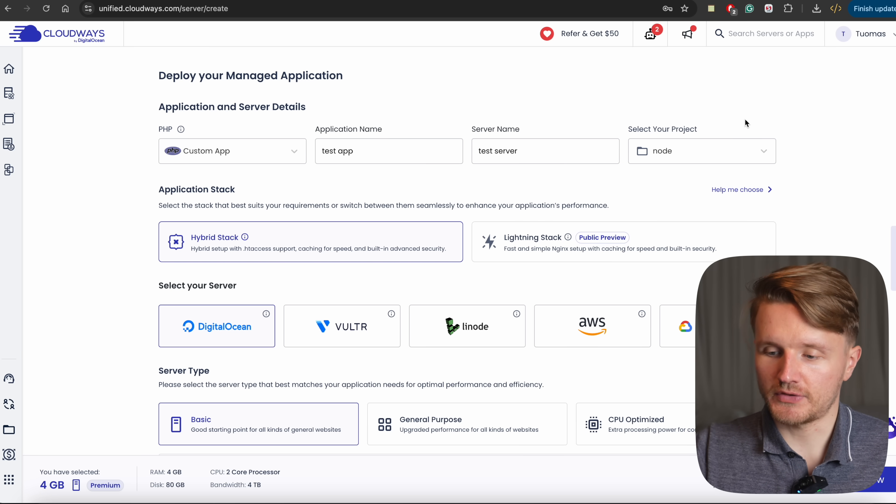
- Keep Hybrid Stack and settle on DigitalOcean as provider after previewing Google Cloud
scroll(down, 3)
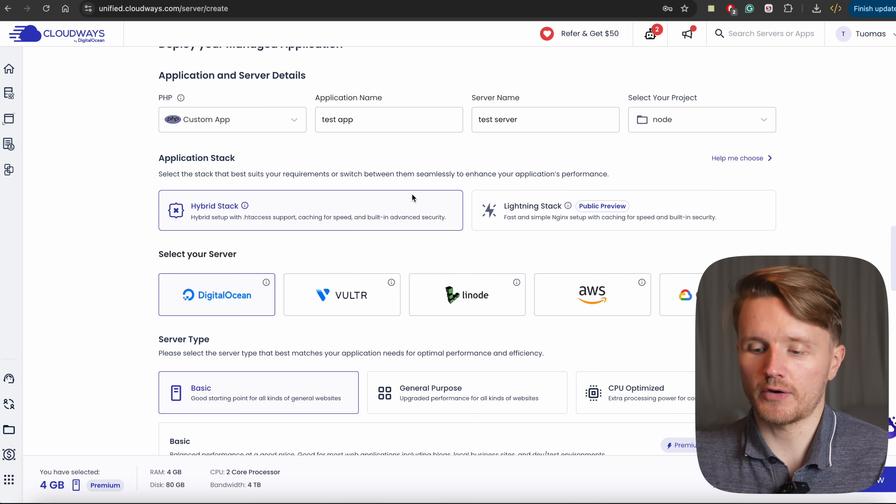
scroll(down, 3)
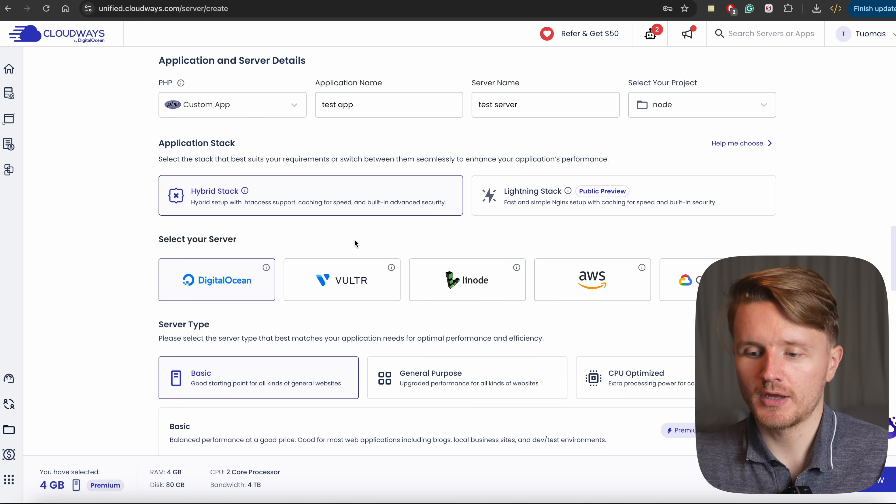
double_click(184, 143)
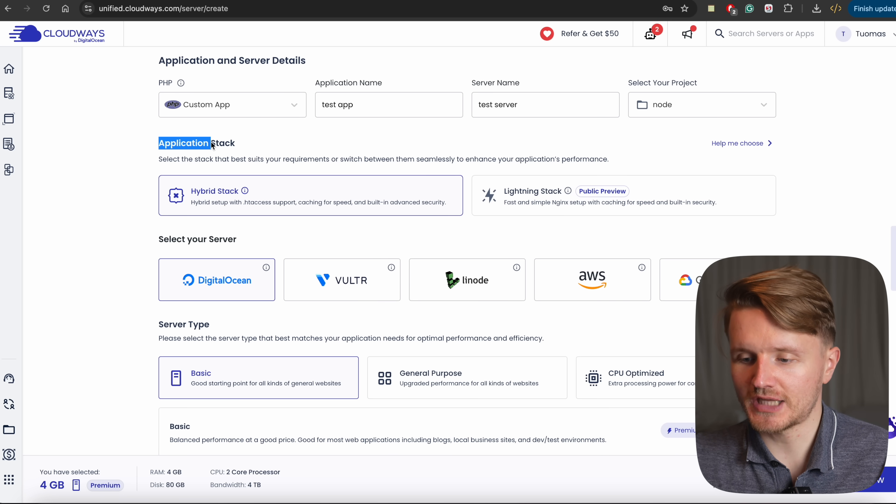
mouse_move(199, 214)
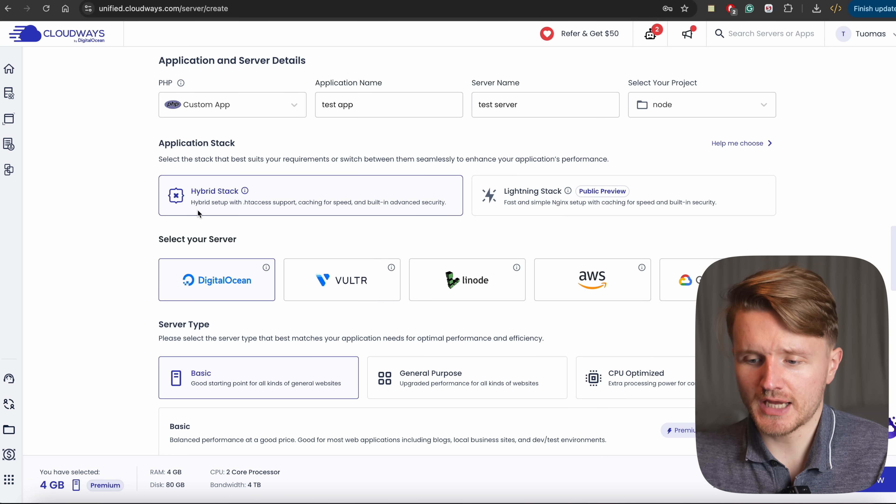
click(623, 201)
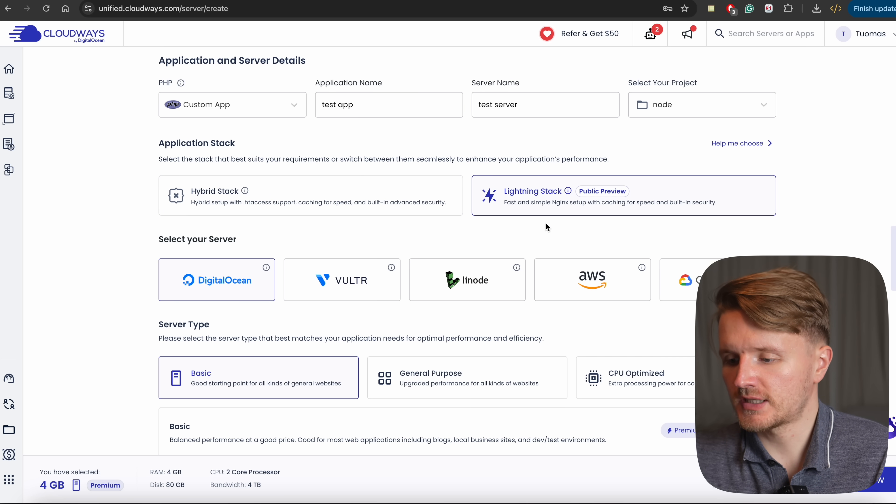
mouse_move(568, 191)
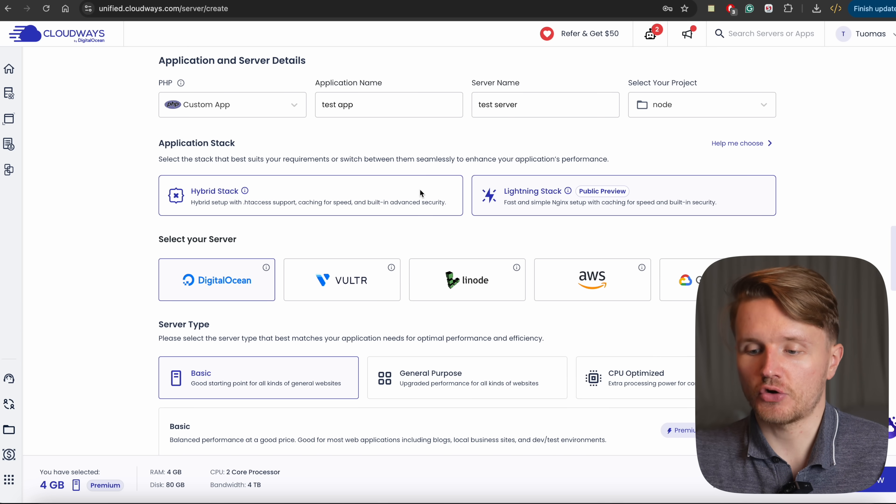
mouse_move(245, 191)
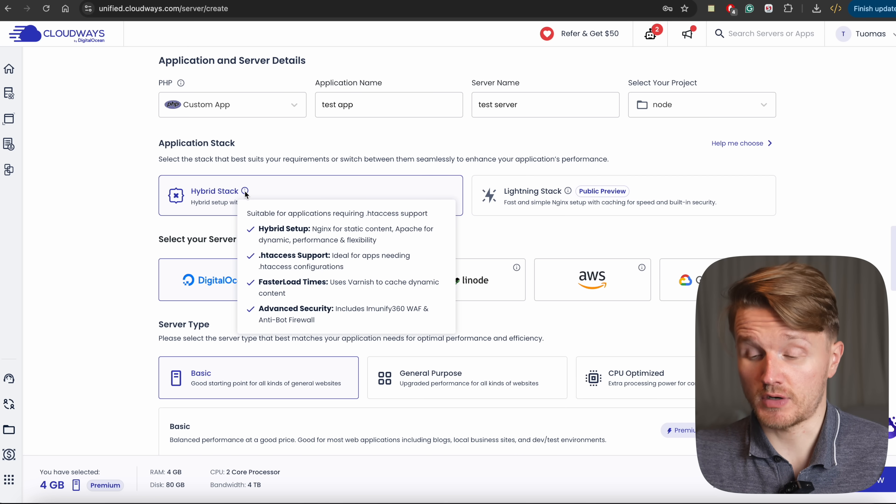
scroll(down, 3)
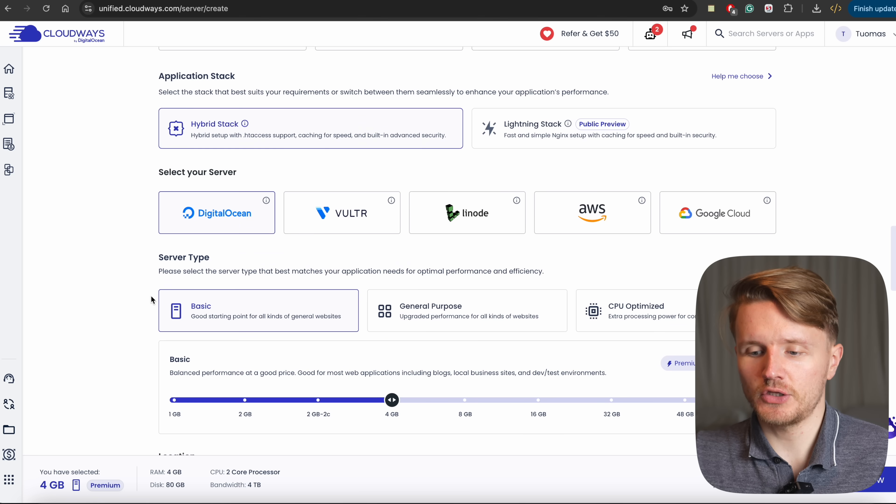
scroll(down, 3)
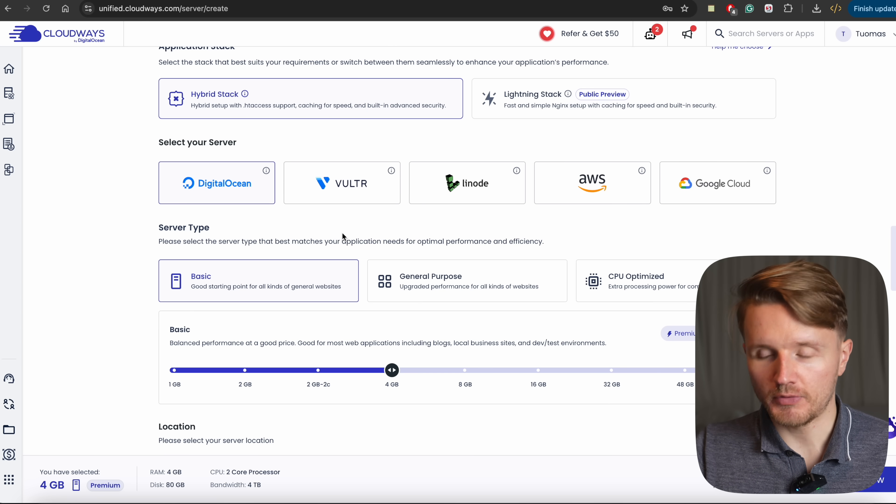
click(606, 186)
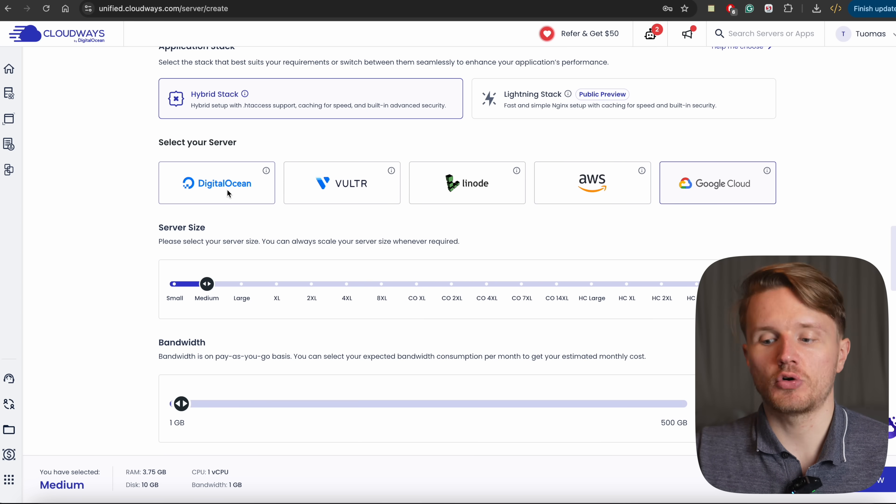
click(227, 192)
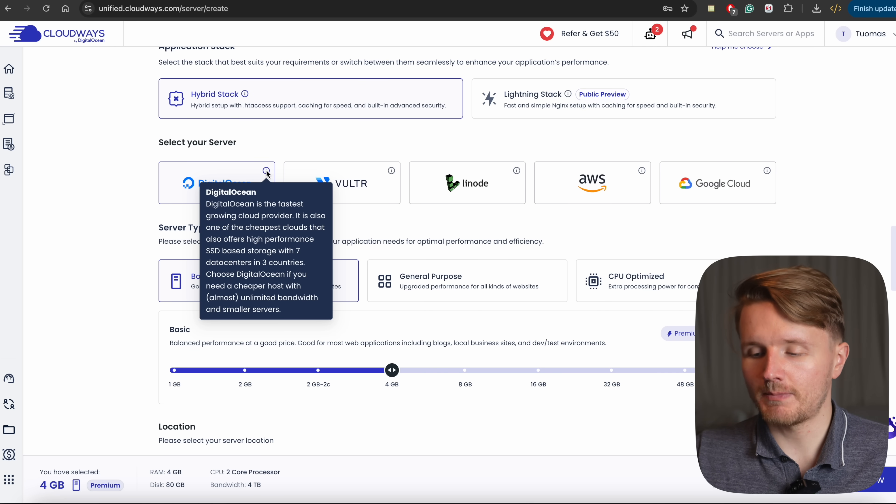
mouse_move(391, 171)
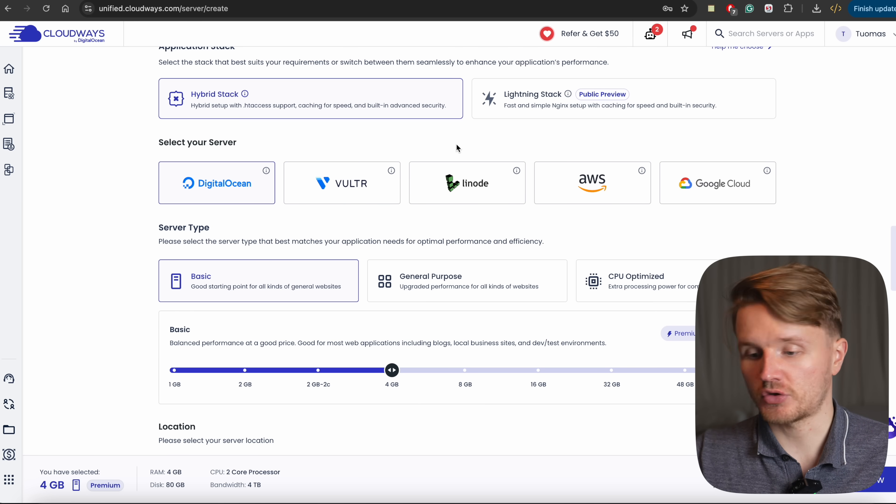
- Keep the Basic server type with 4 GB in New York after previewing CPU Optimized
scroll(down, 3)
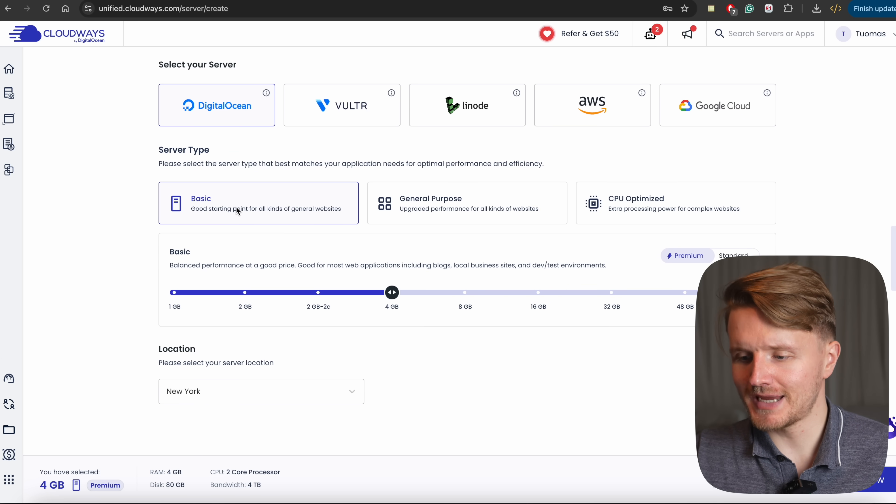
click(661, 206)
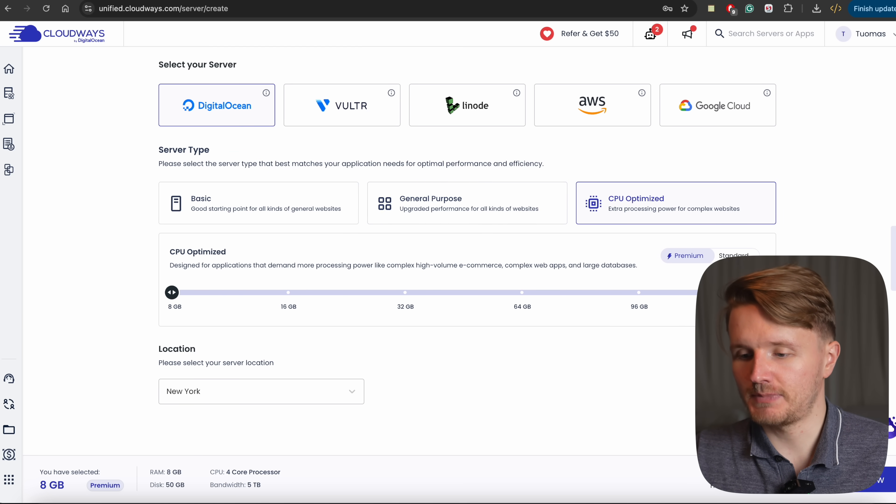
click(232, 205)
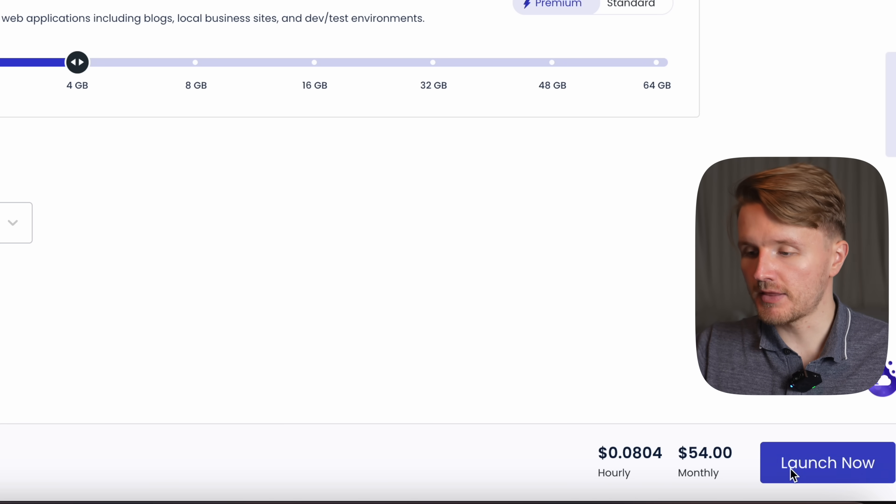
mouse_move(813, 475)
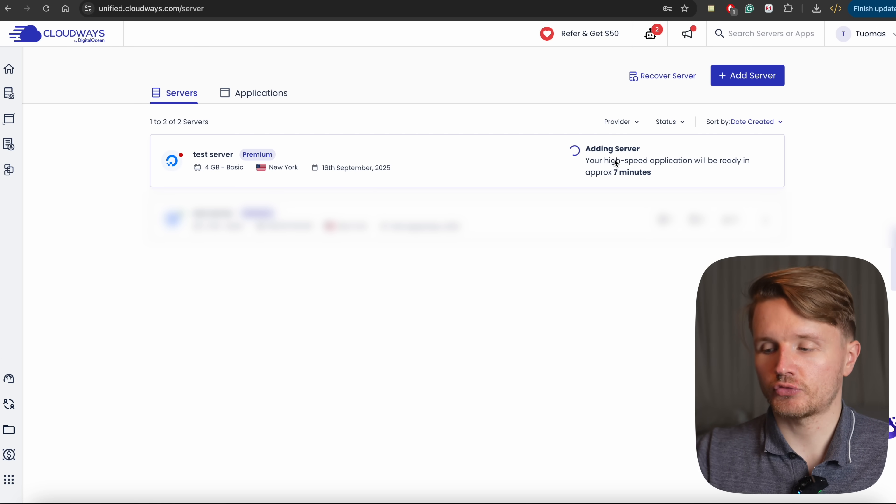
- Open test server's Master Credentials and launch its browser-based SSH terminal
click(213, 155)
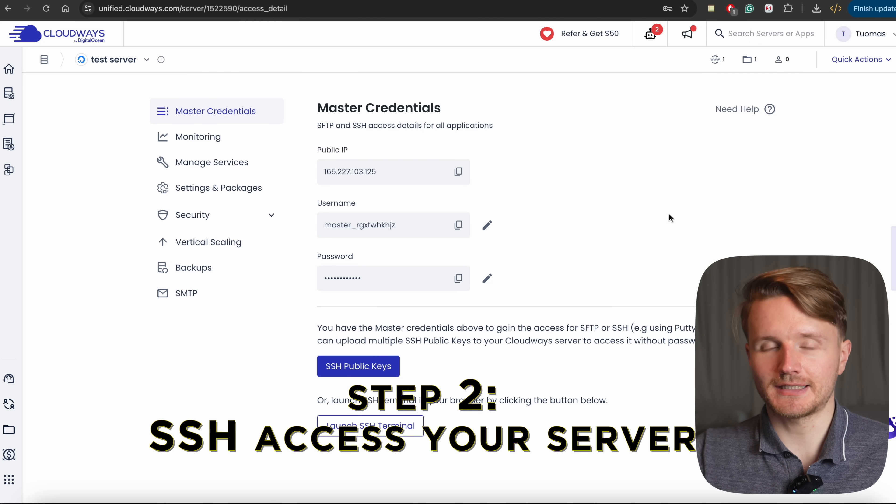
scroll(down, 3)
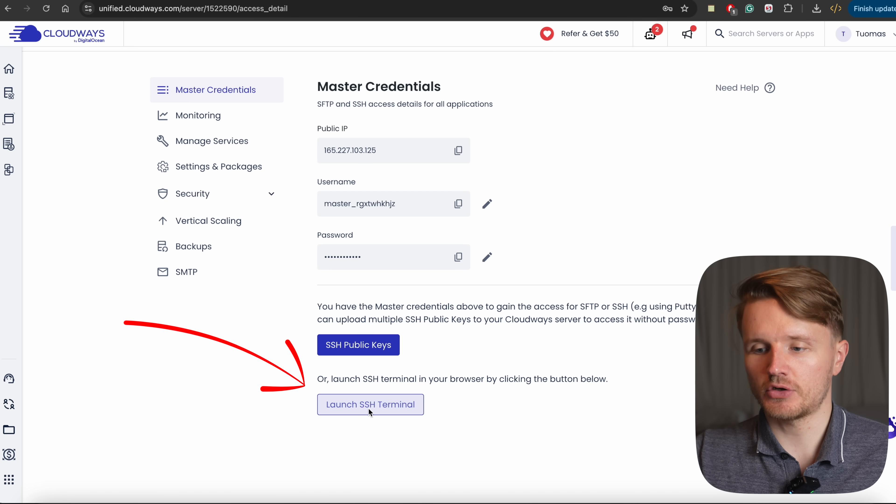
click(371, 404)
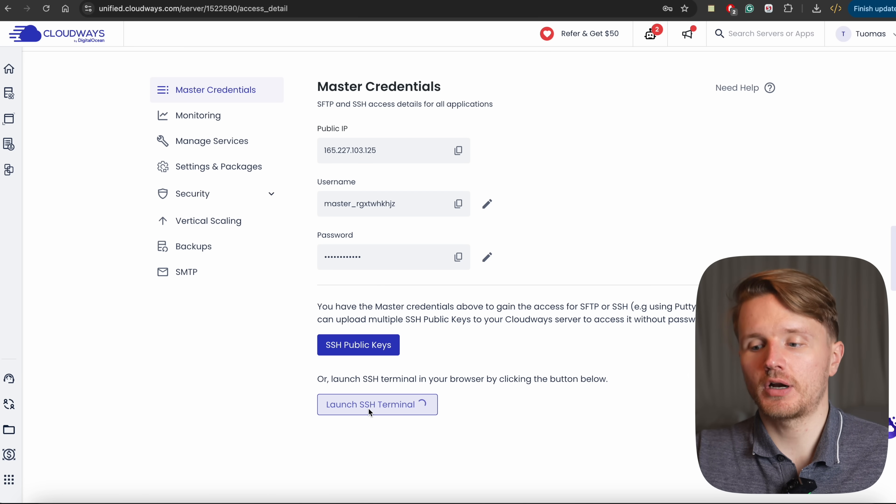
click(377, 404)
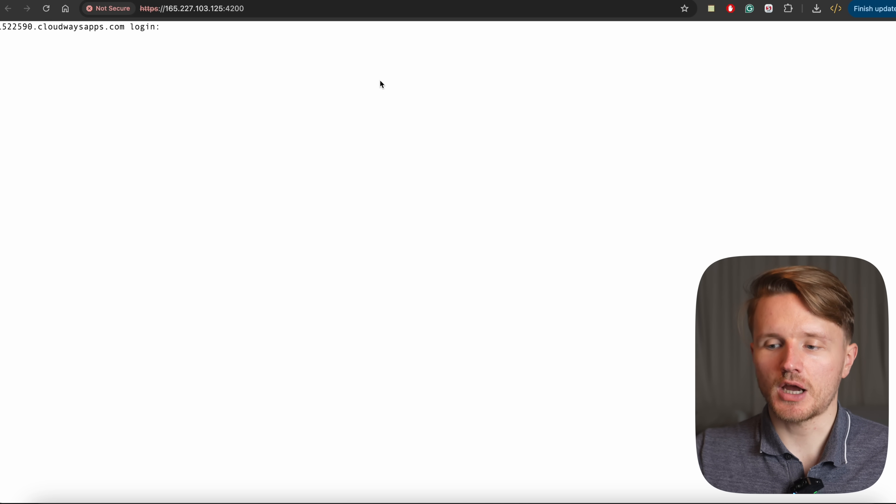
mouse_move(266, 50)
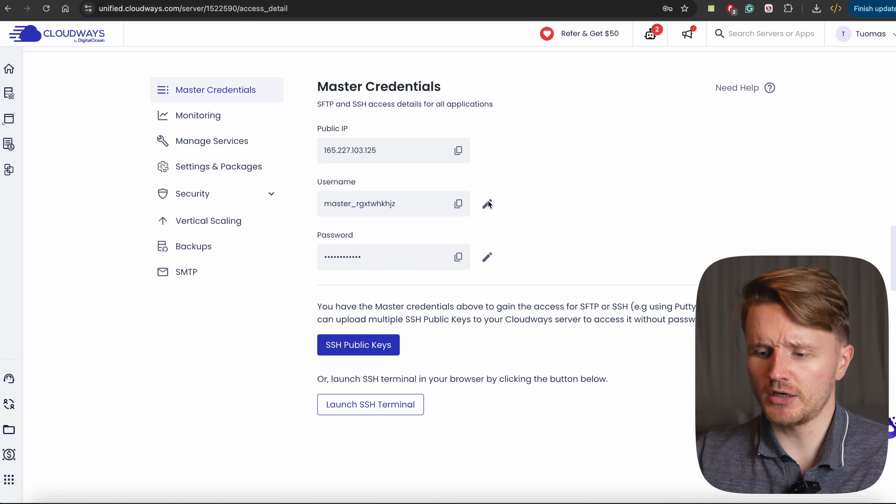
mouse_move(458, 204)
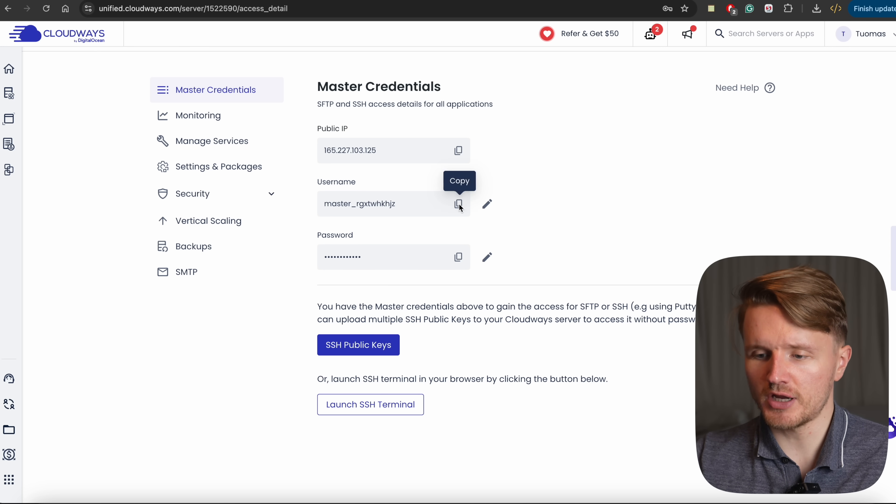
- Copy the master username and password and log into the web SSH session as the master user
click(370, 405)
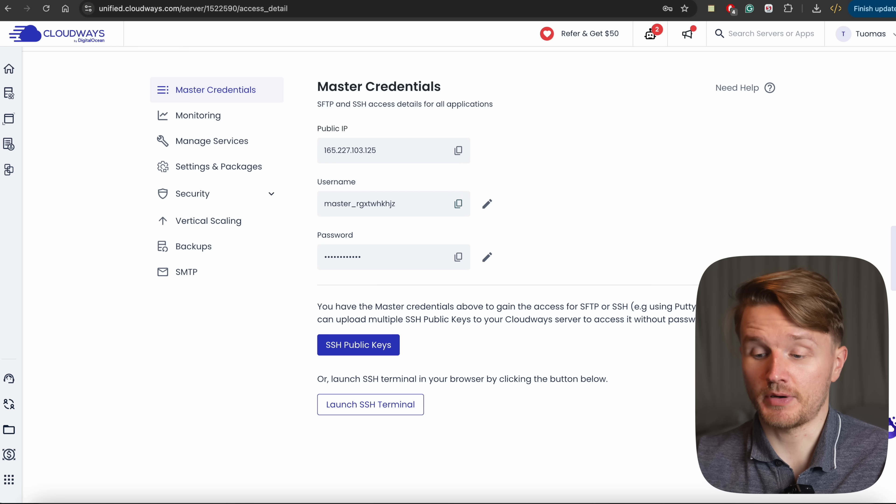
click(458, 256)
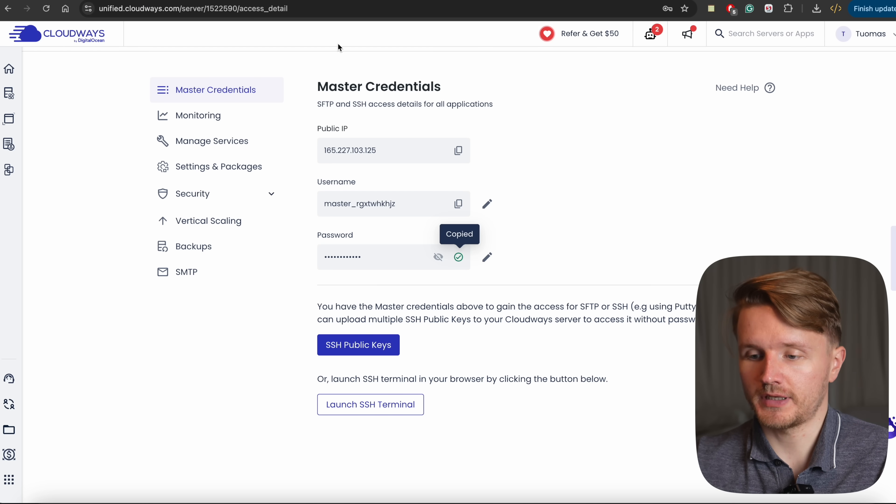
click(370, 404)
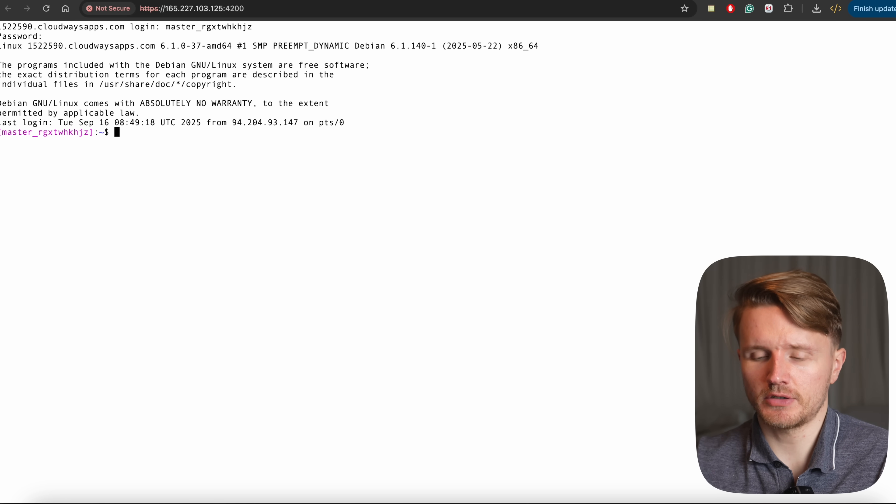
mouse_move(393, 129)
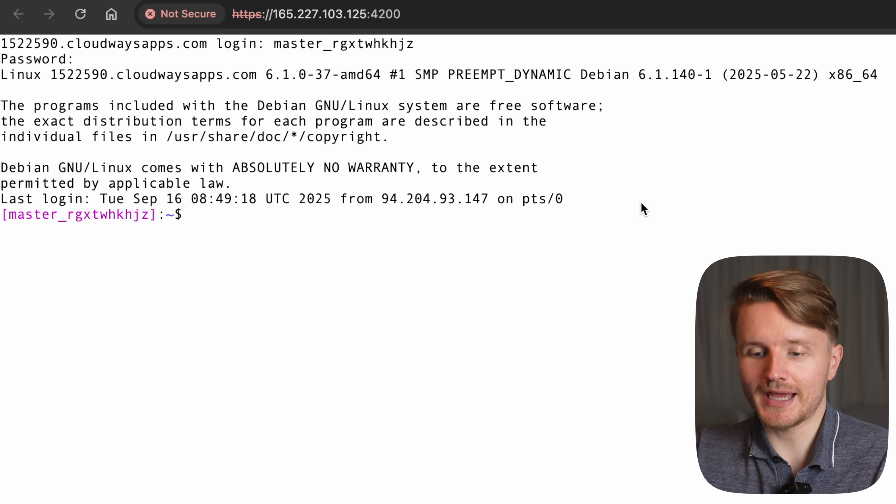
- Navigate with ls/cd into applications/mzrgnrprve/public_html
text(ls)
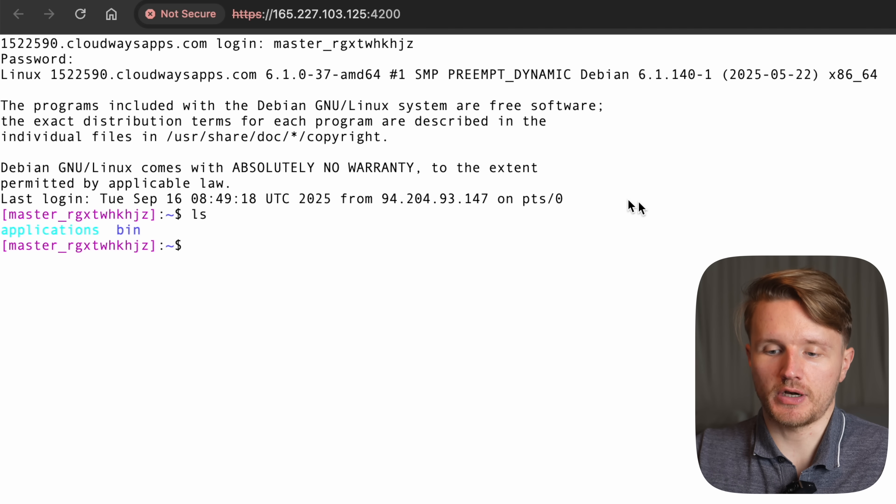
mouse_move(23, 234)
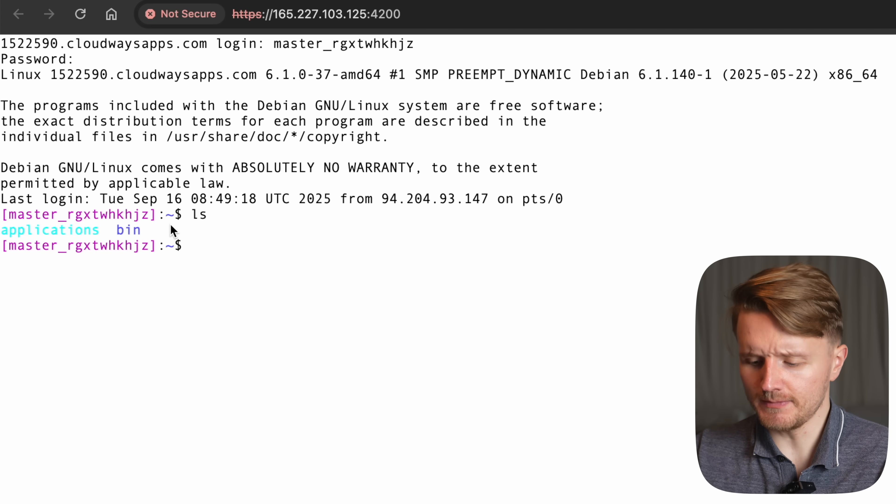
text(cd applications)
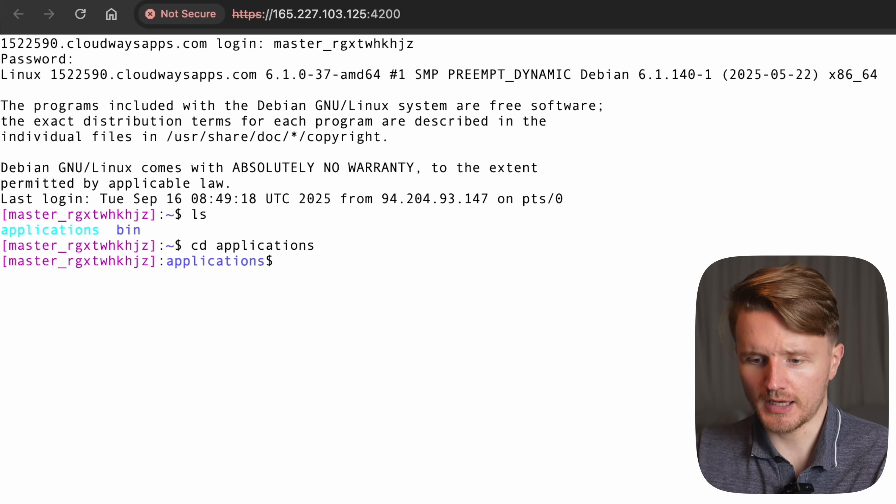
text(ls)
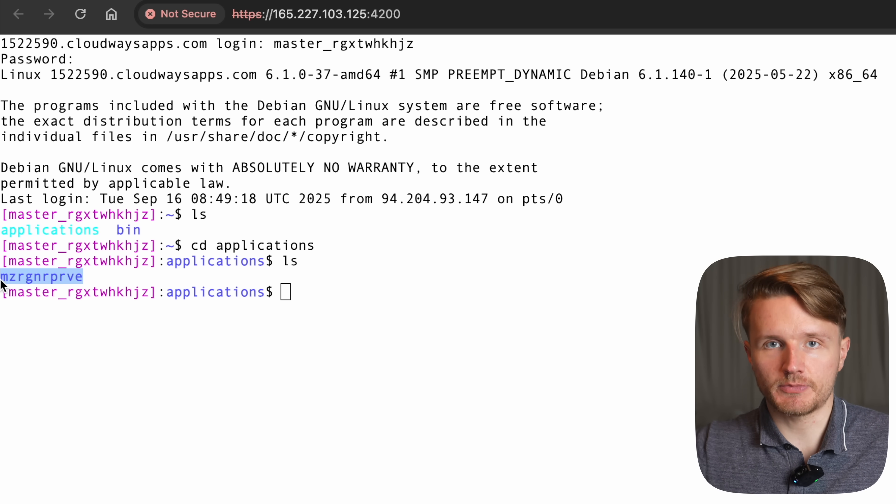
text(cd)
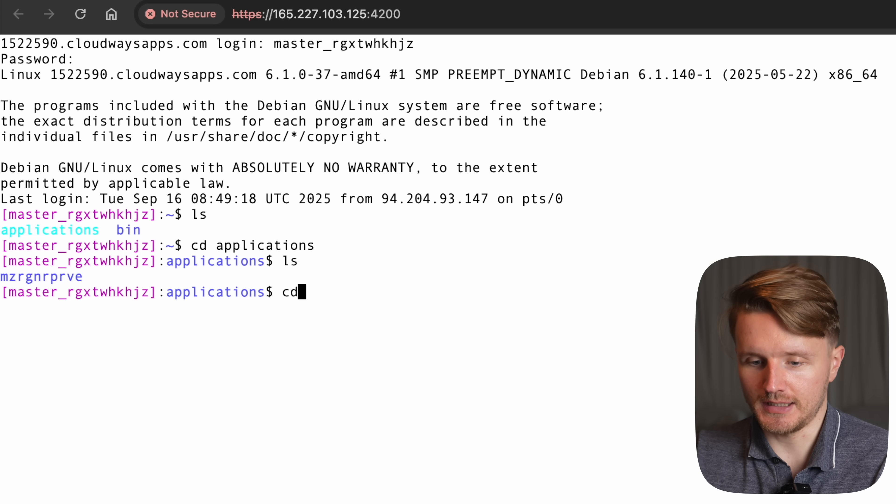
text(mzrgnrprve/)
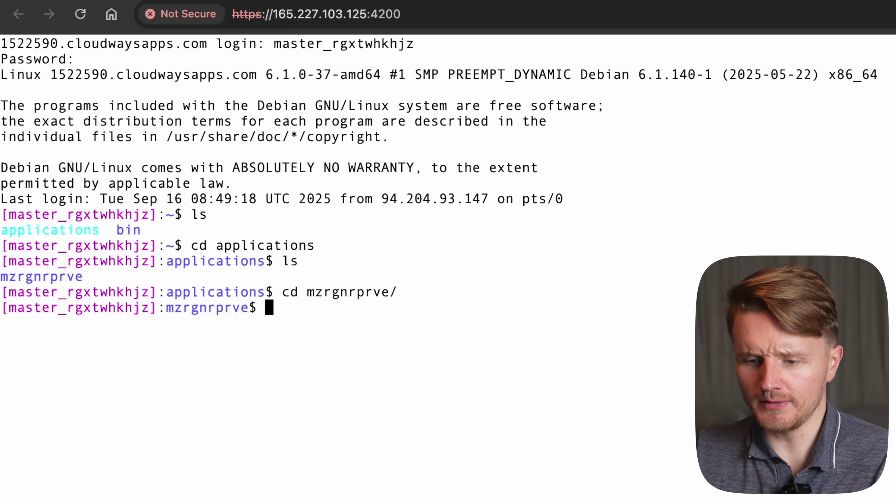
text(ls)
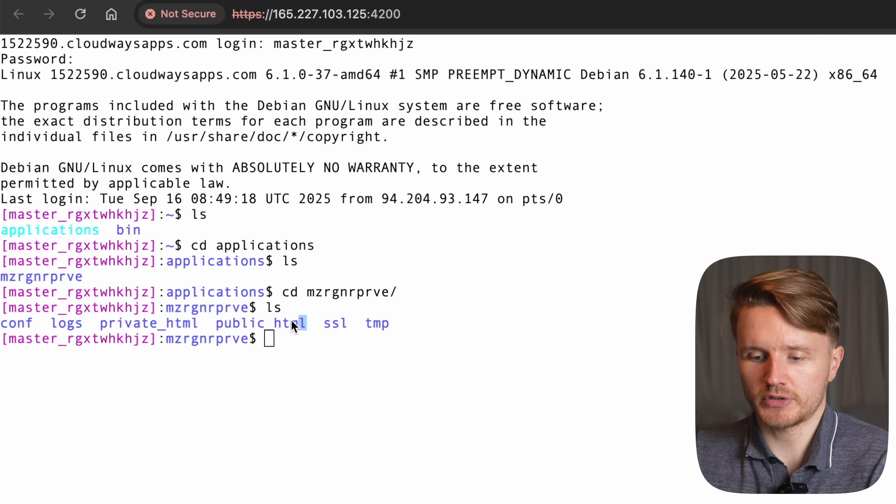
double_click(261, 323)
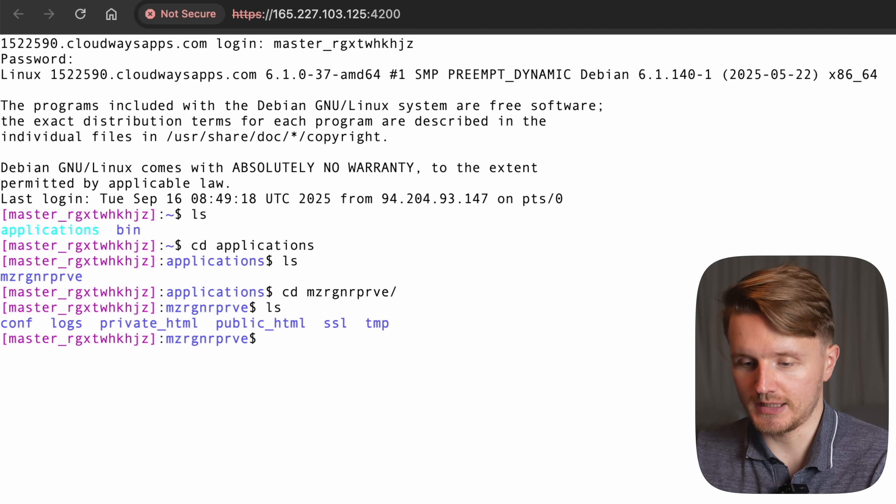
text(cd public_html/)
text(ls)
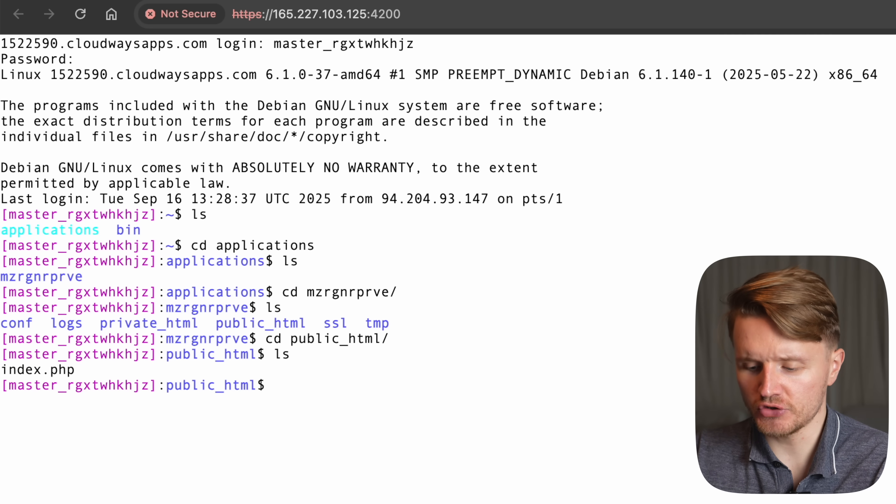
- Remove index.php and create empty server.js and .htaccess files with touch
text(rm index.php)
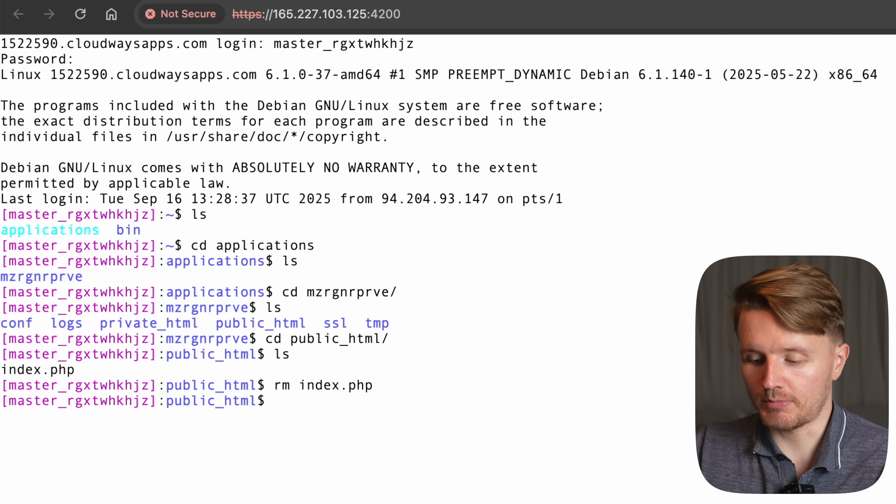
text(to)
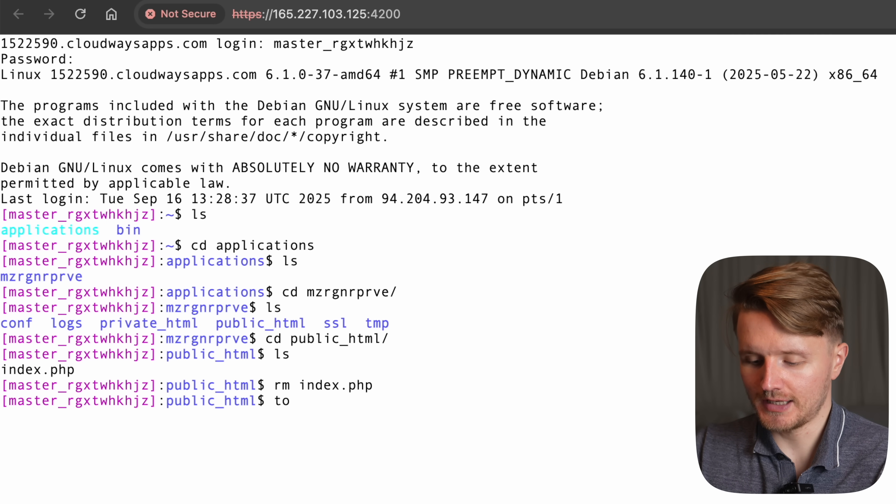
text(uch)
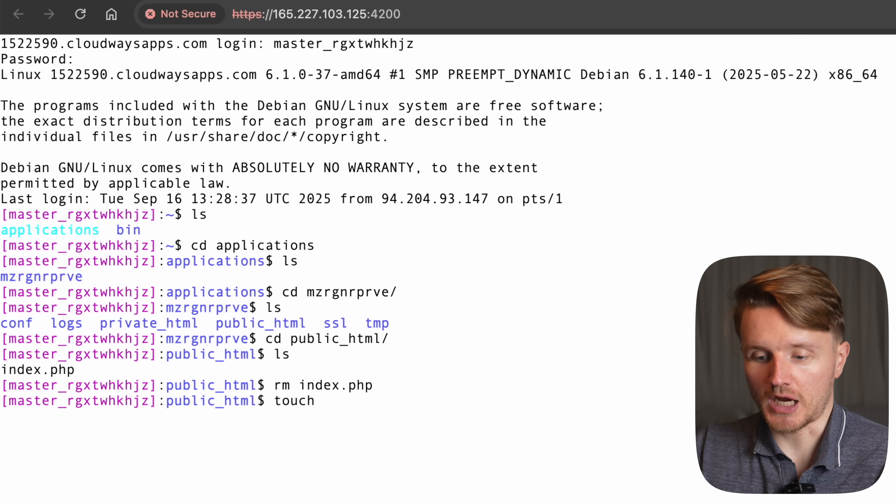
text(server)
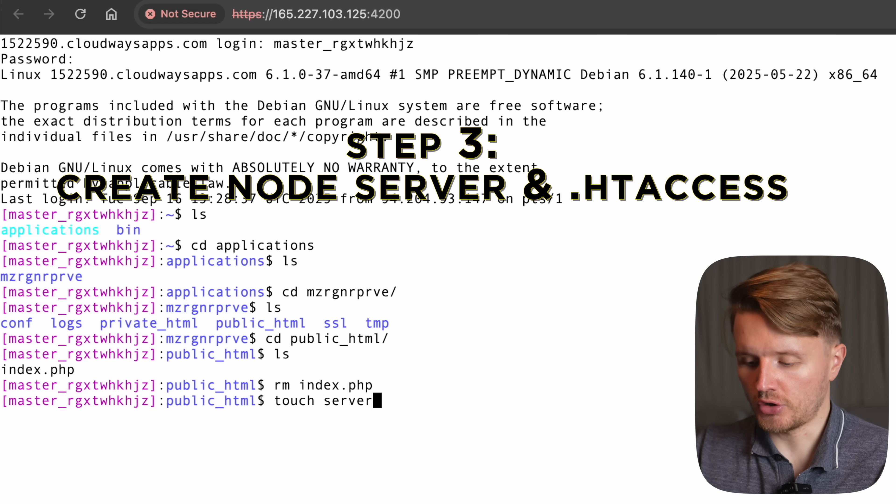
text(.js)
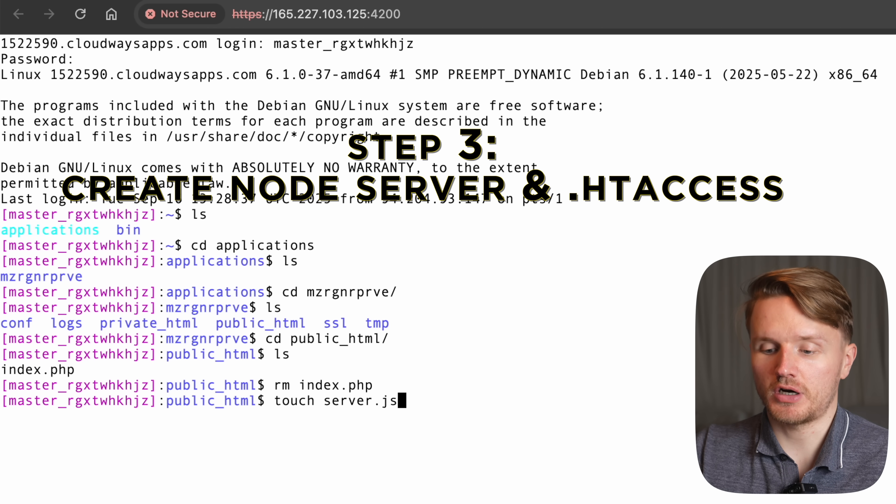
key(Enter)
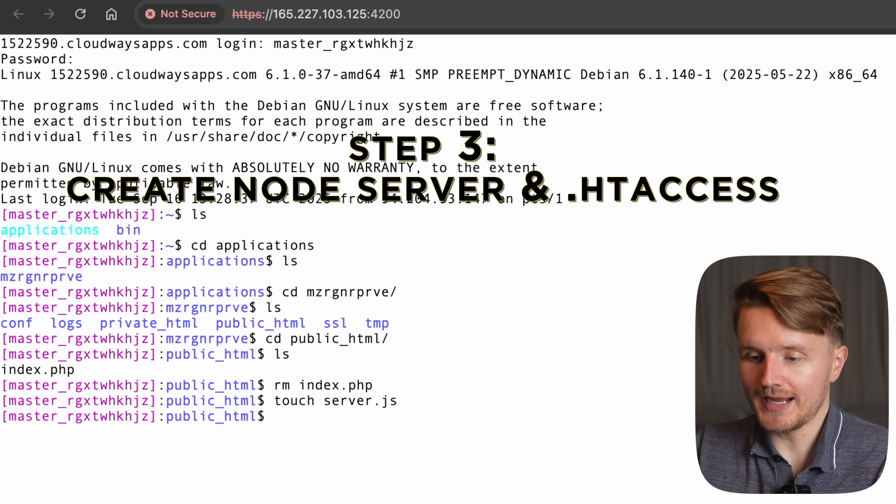
text(touch .h)
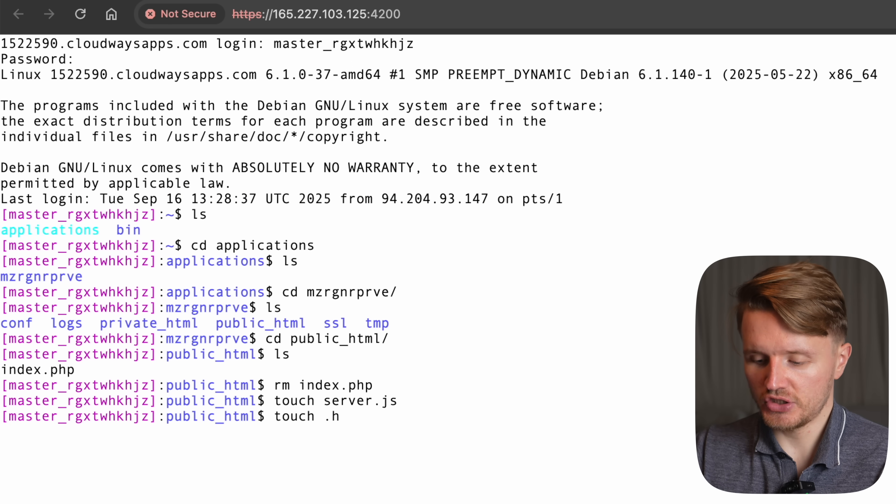
text(taccess)
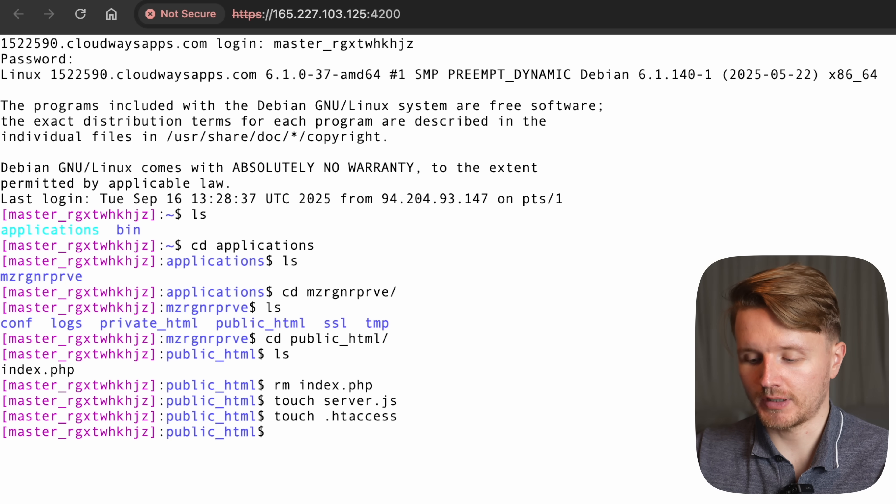
text(nano)
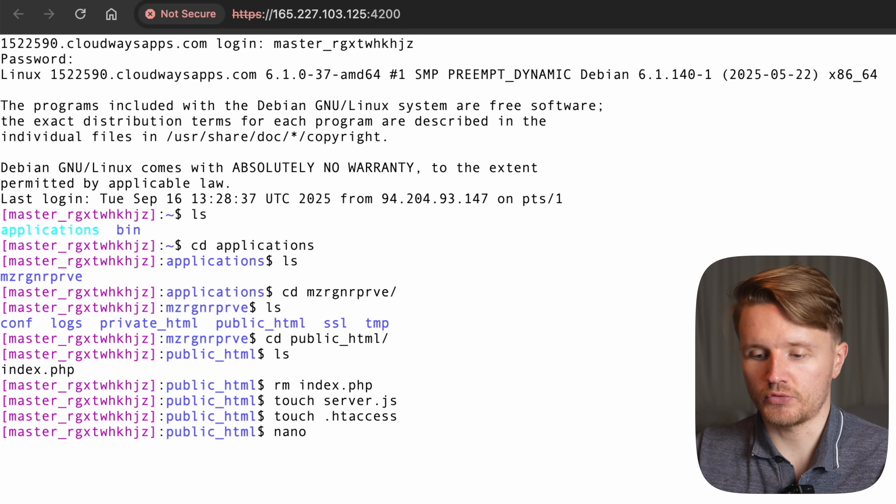
- Save rewrite rules proxying to 127.0.0.1:3001 in .htaccess via nano and print it with cat
text(.)
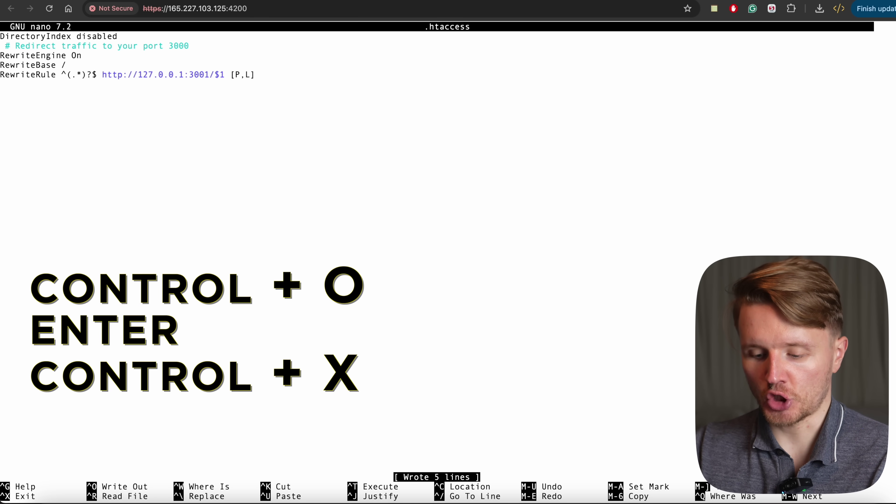
key(ctrl+x)
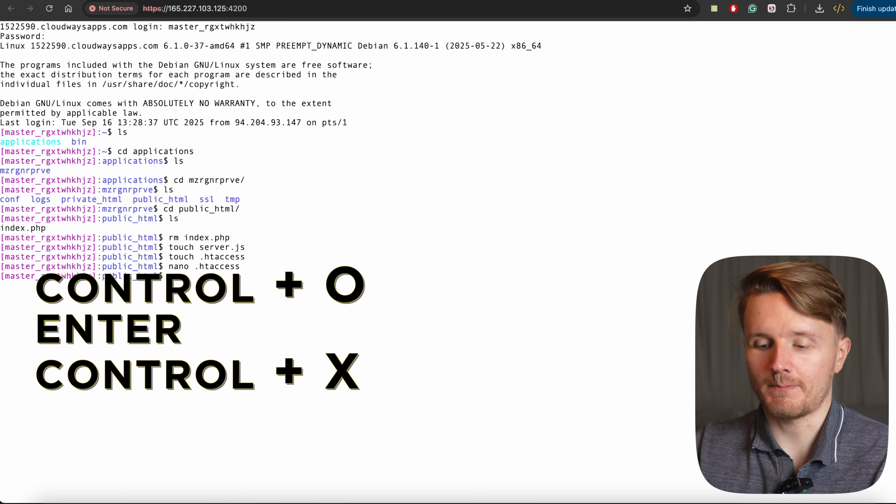
text(cat .h)
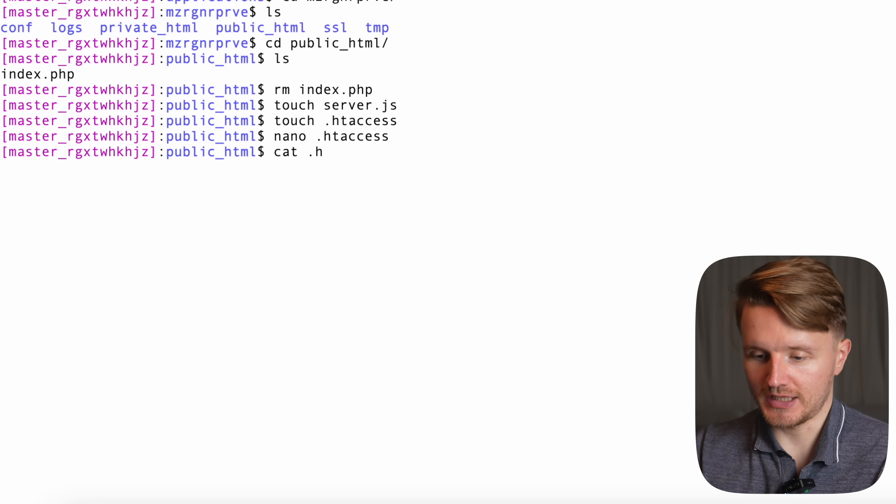
key(Enter)
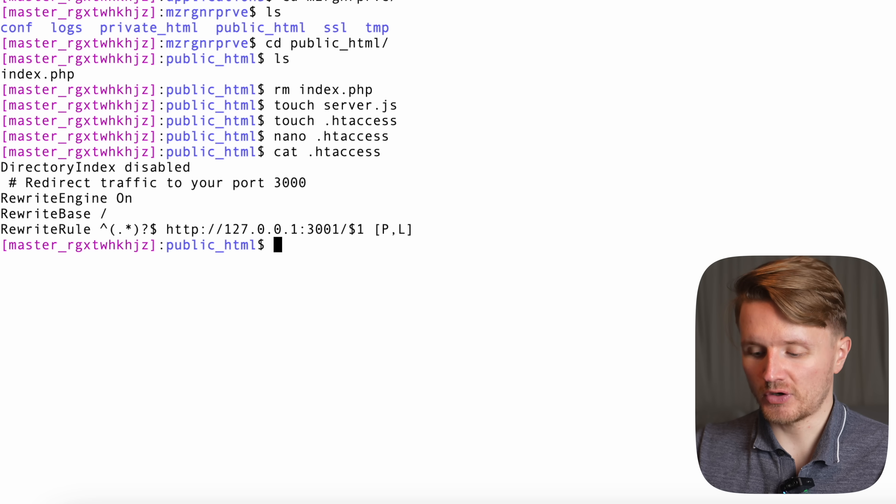
- Edit server.js in nano with the Express hello-page code, save as server.js and exit
text(nan)
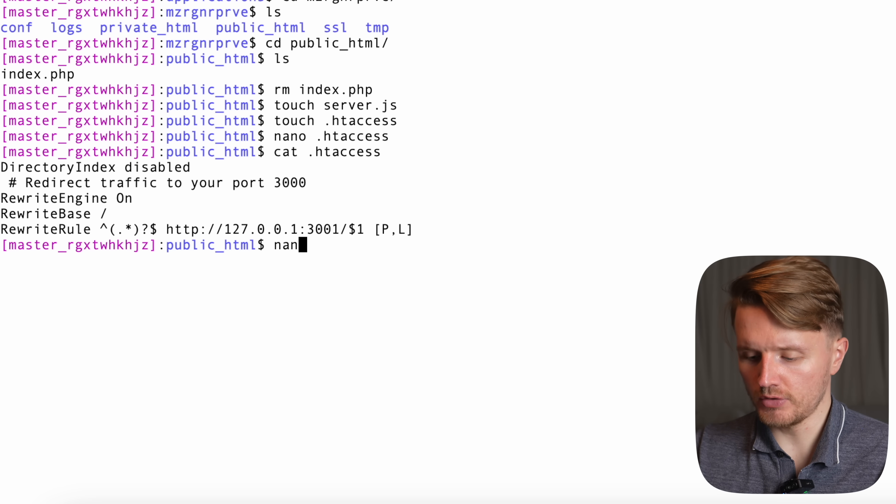
key(Enter)
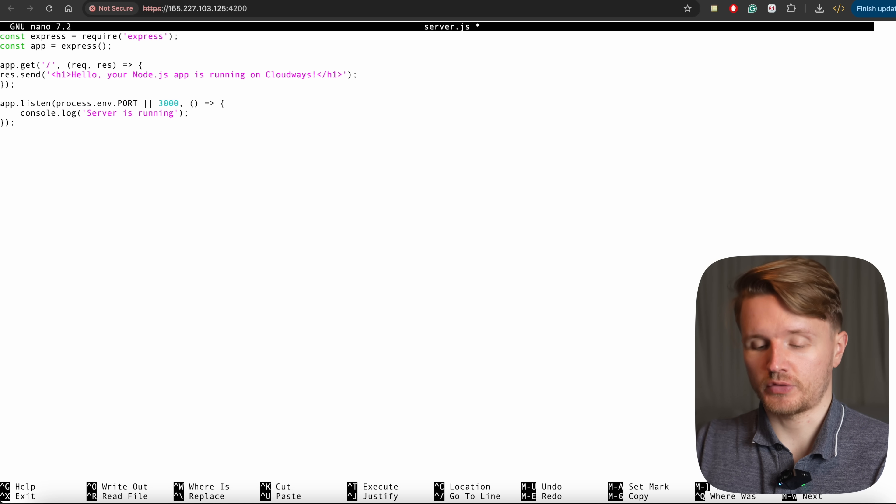
key(ctrl+o)
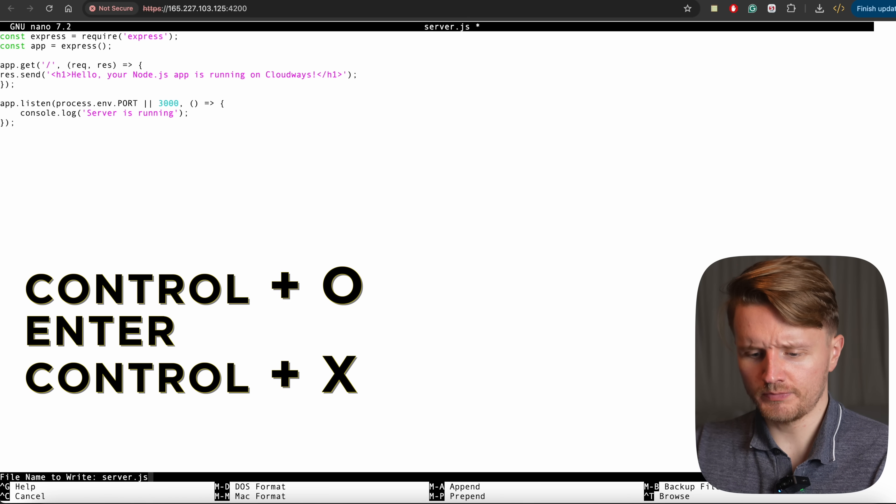
key(Enter)
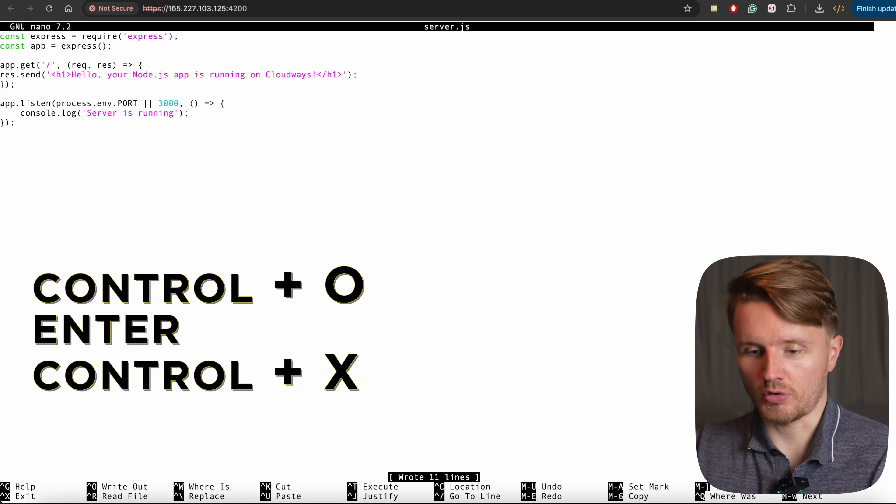
key(ctrl+x)
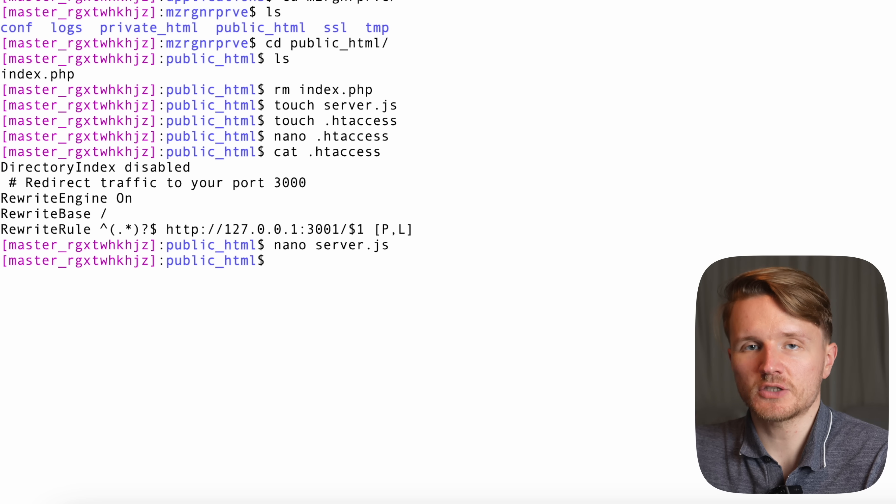
- Initialise the project with npm init -y to generate package.json
text(npm init -y)
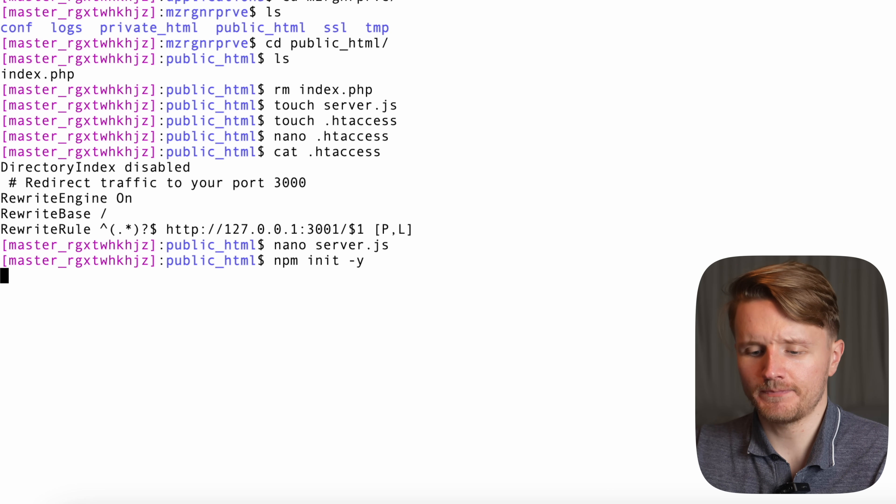
key(Return)
text(ls)
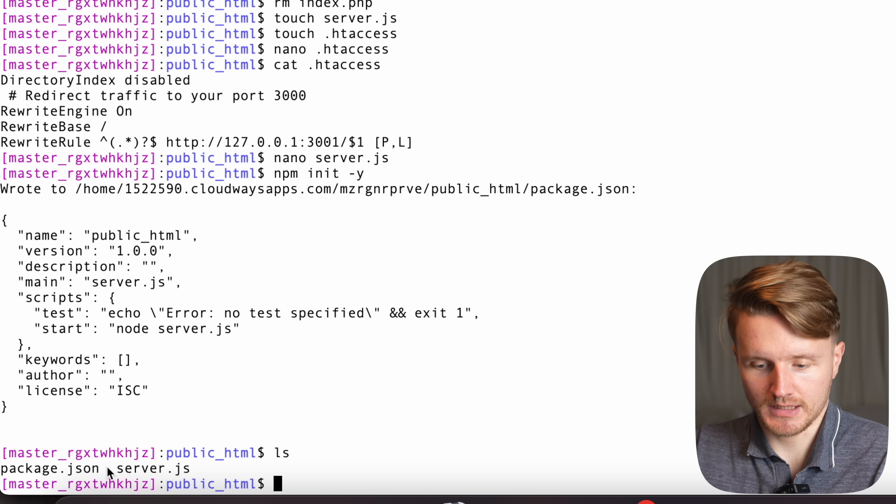
mouse_move(500, 152)
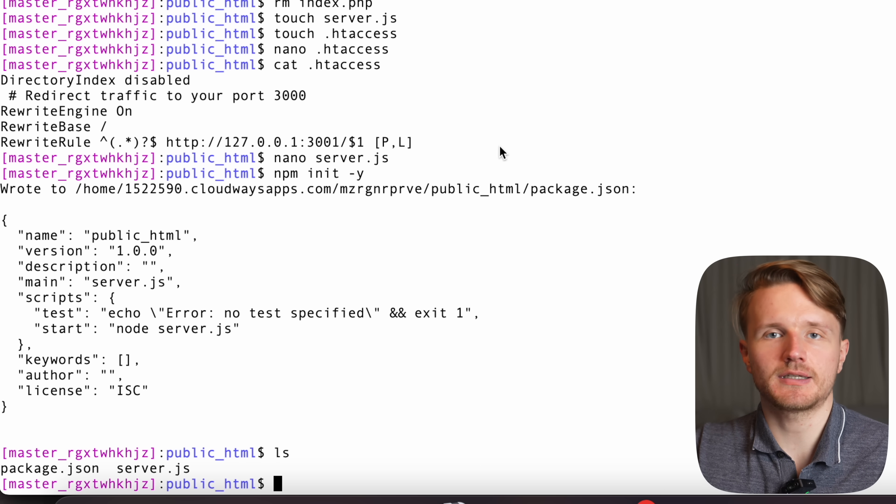
mouse_move(486, 199)
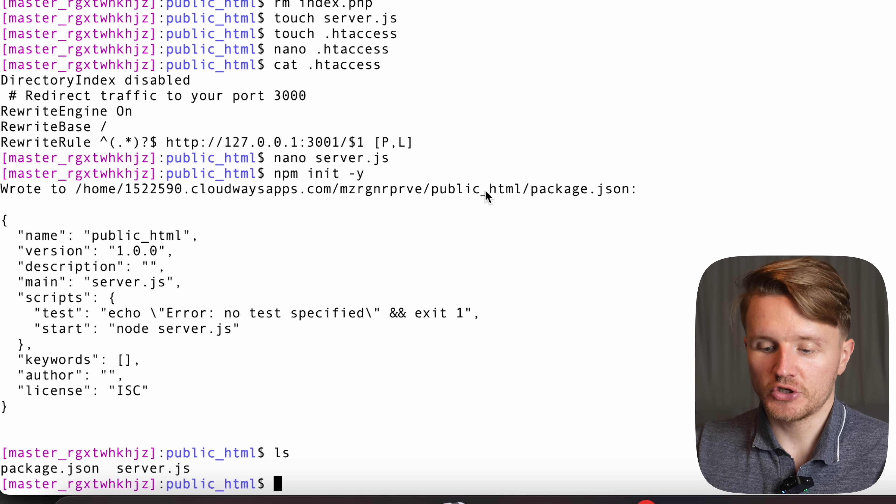
- Install Express into the project and clear the terminal
text(npm install express)
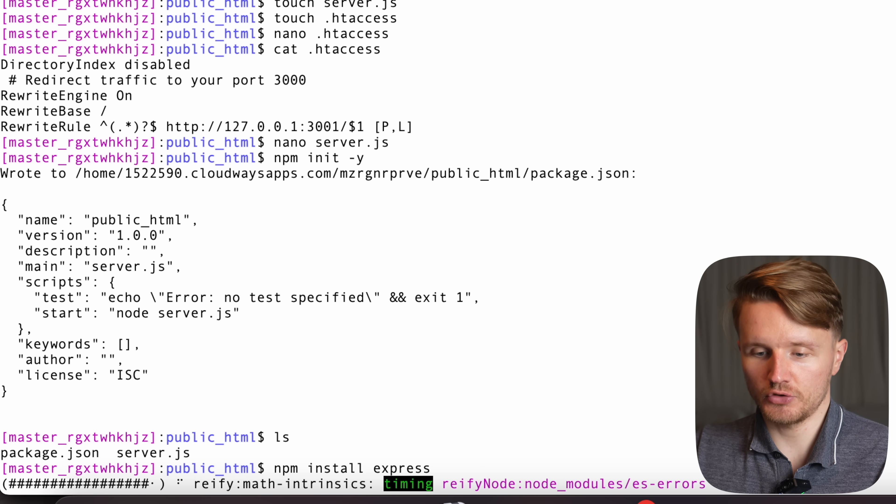
text(clear)
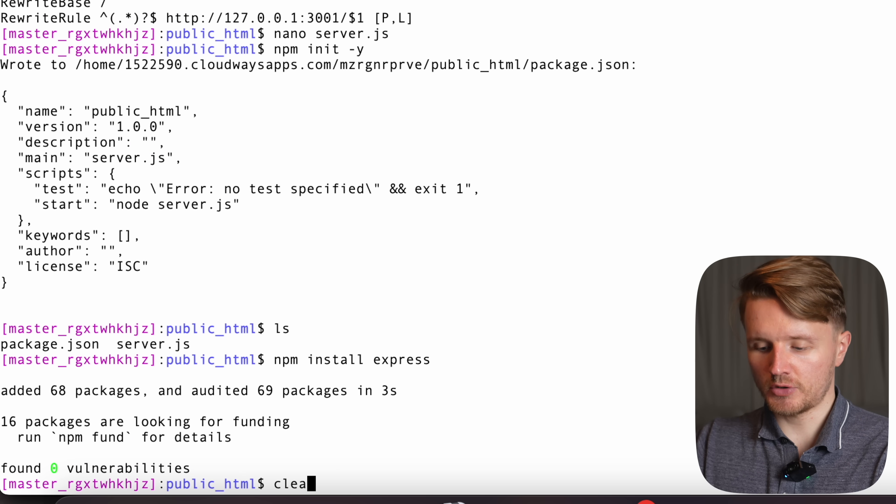
text(r)
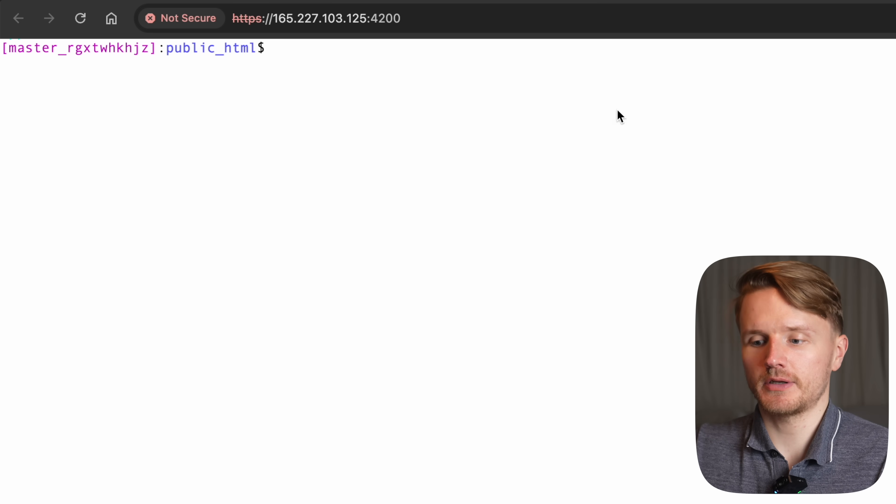
- List public_html with ls to confirm node_modules, package-lock.json, package.json and server.js
text(ls)
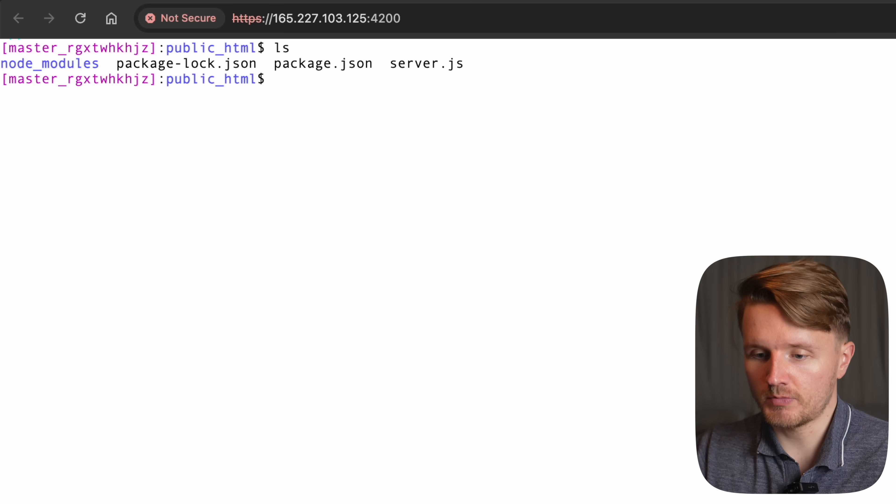
- Run node server.js so the terminal prints "Server is running"
text(node)
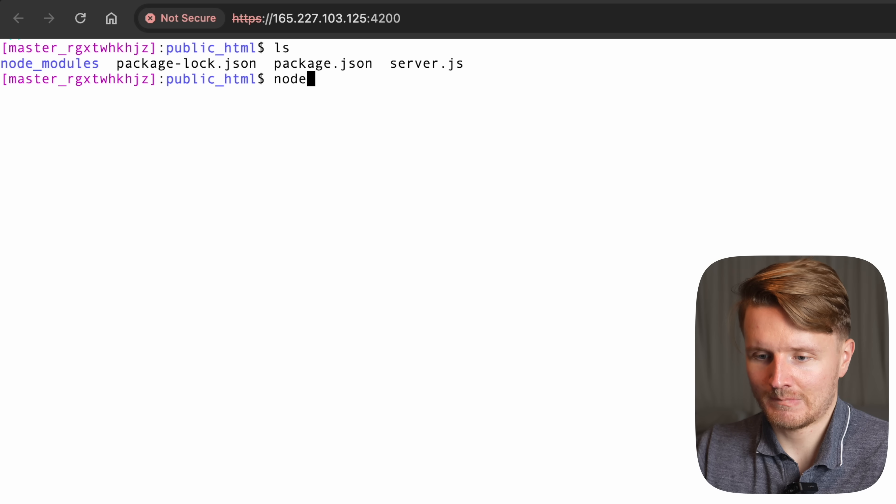
text(server.js)
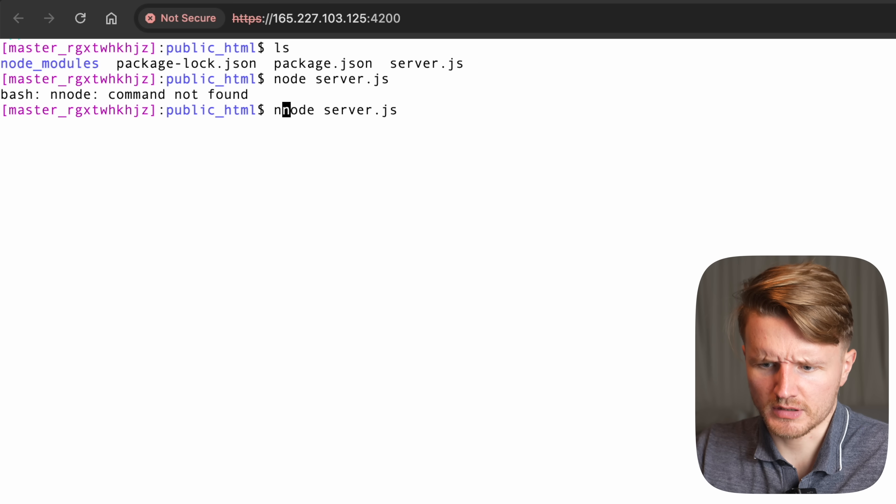
key(Enter)
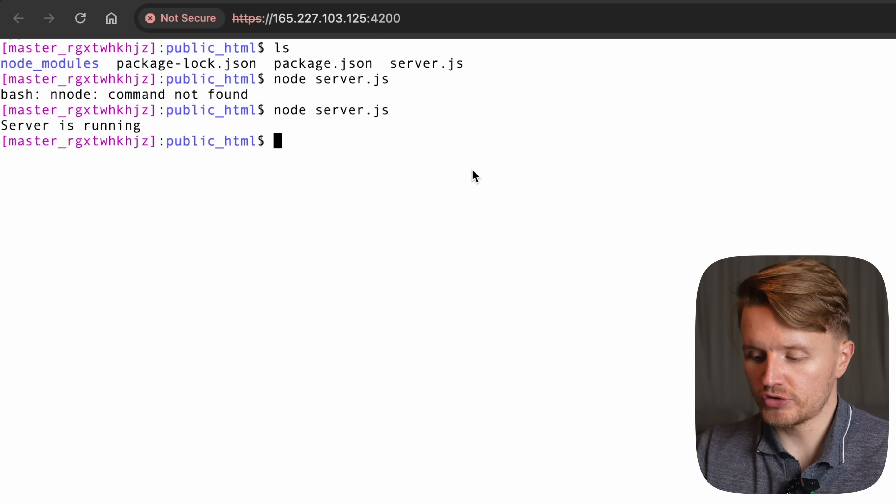
- Launch server.js as a PM2-managed process with pm2 start server.js
text(p)
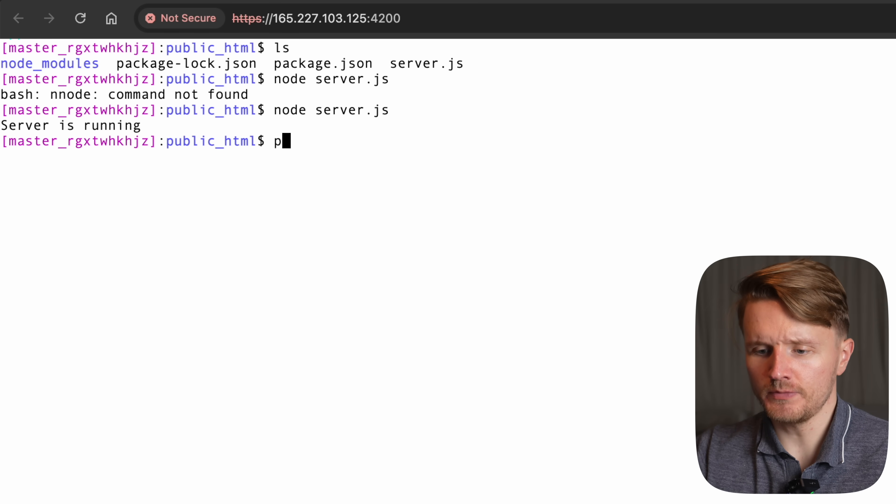
text(m2 st)
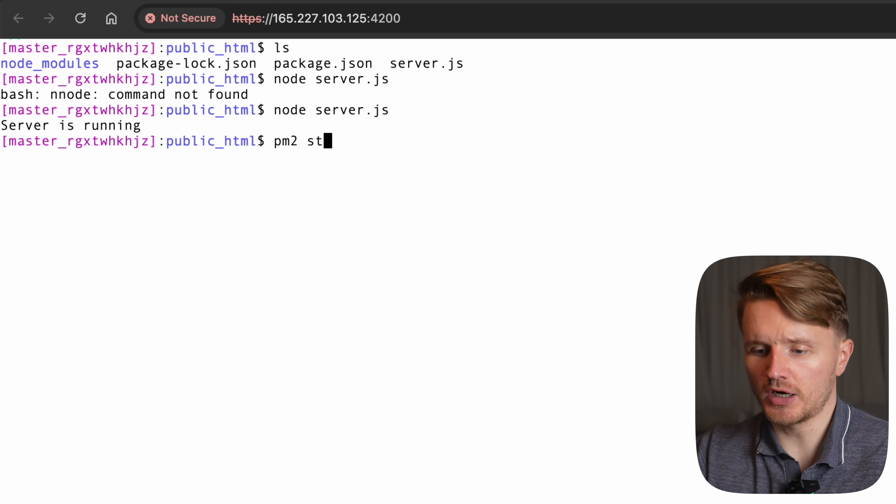
text(art ser)
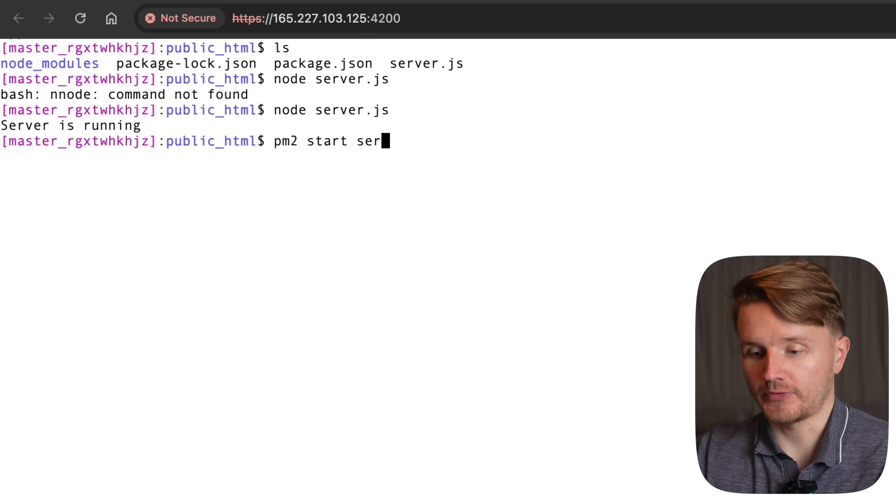
text(ver.js)
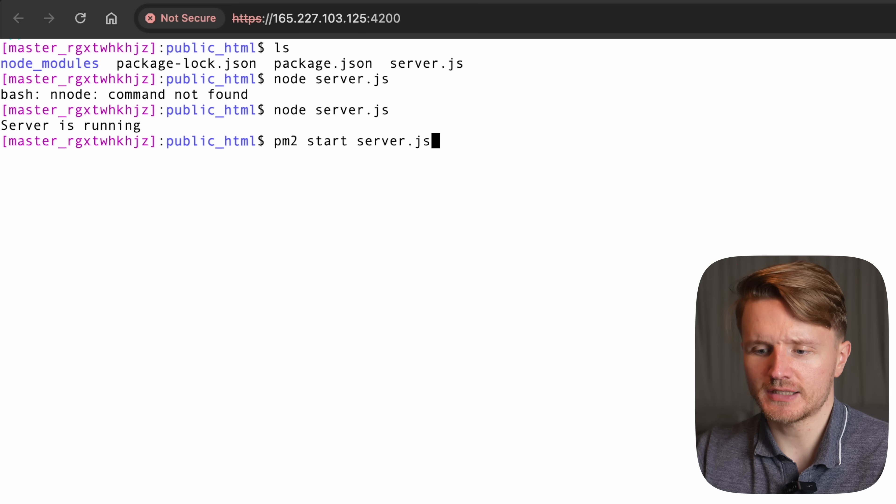
key(Enter)
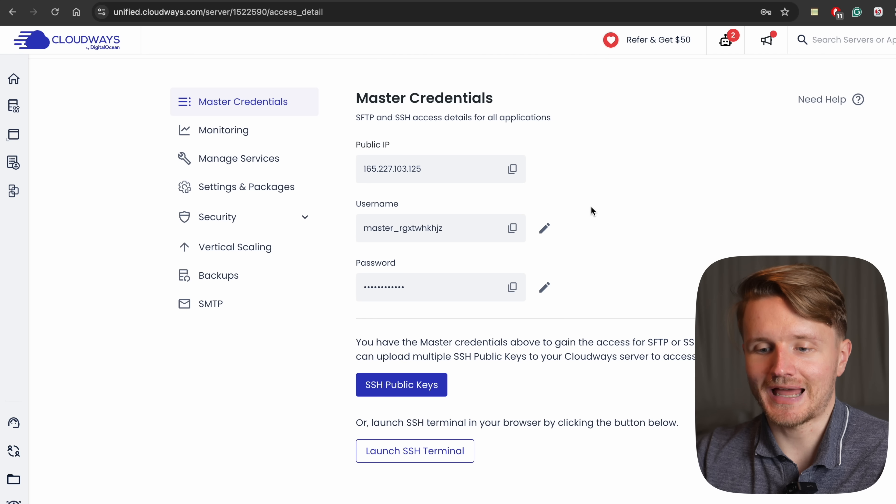
- From My Applications, launch the test app's live site showing the Node.js running page
click(13, 106)
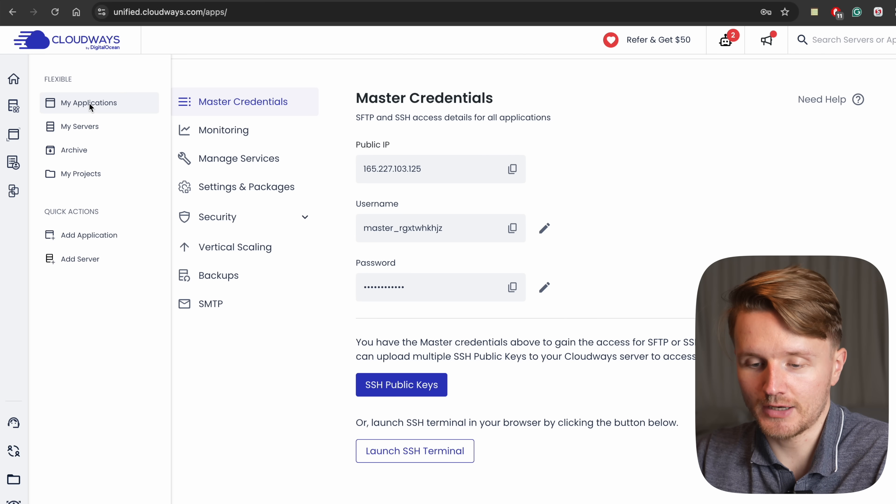
click(89, 102)
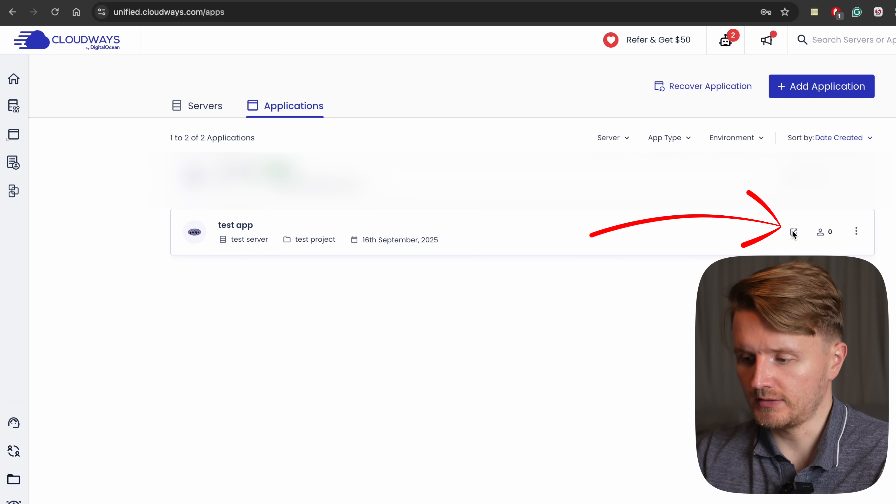
click(794, 231)
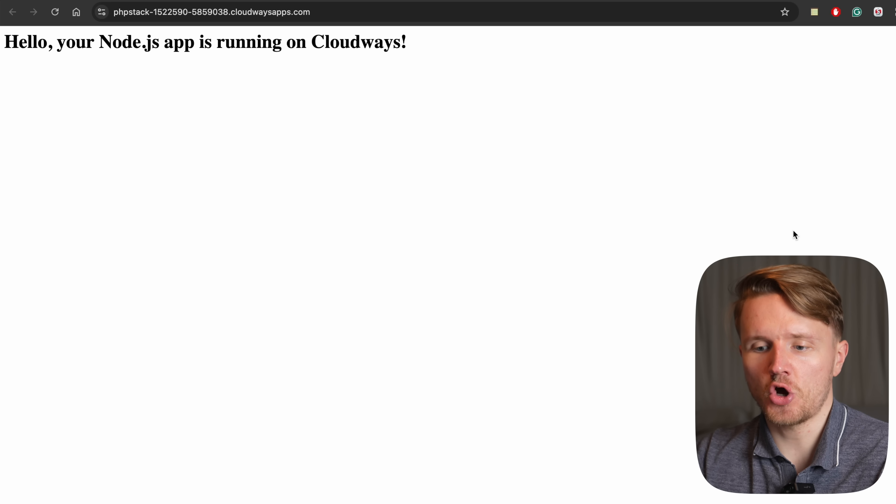
click(212, 10)
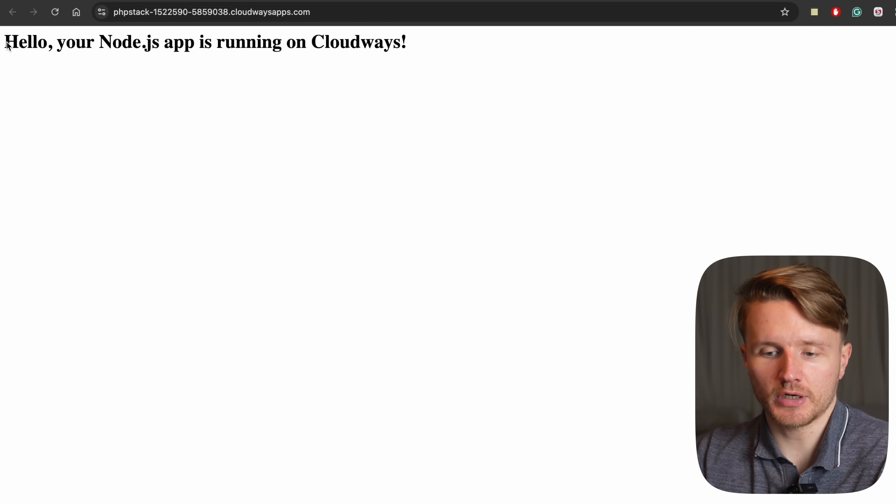
drag(6, 41, 405, 41)
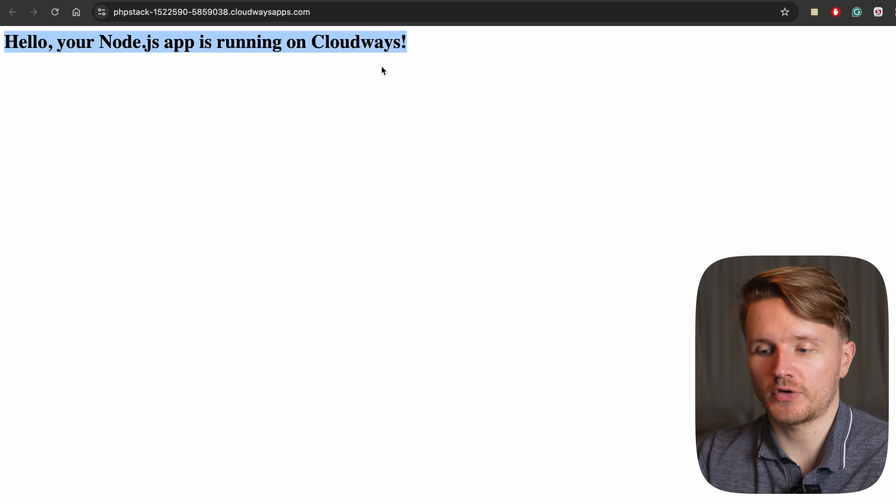
mouse_move(340, 100)
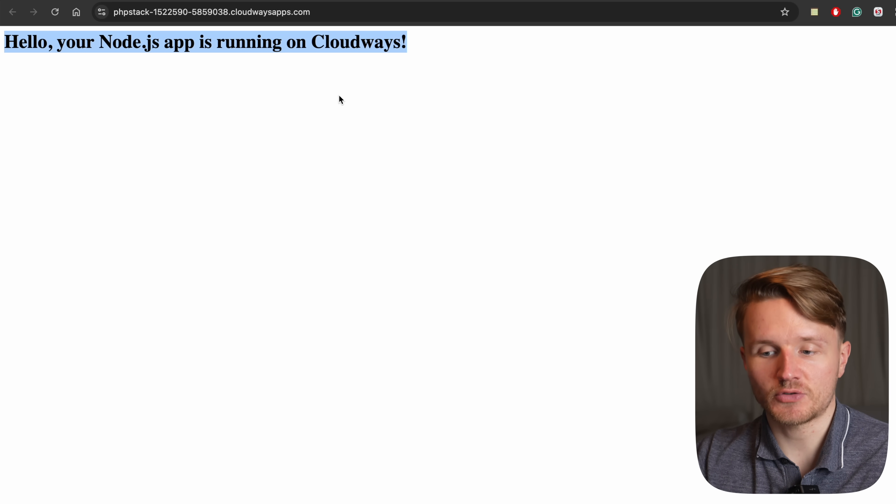
click(197, 11)
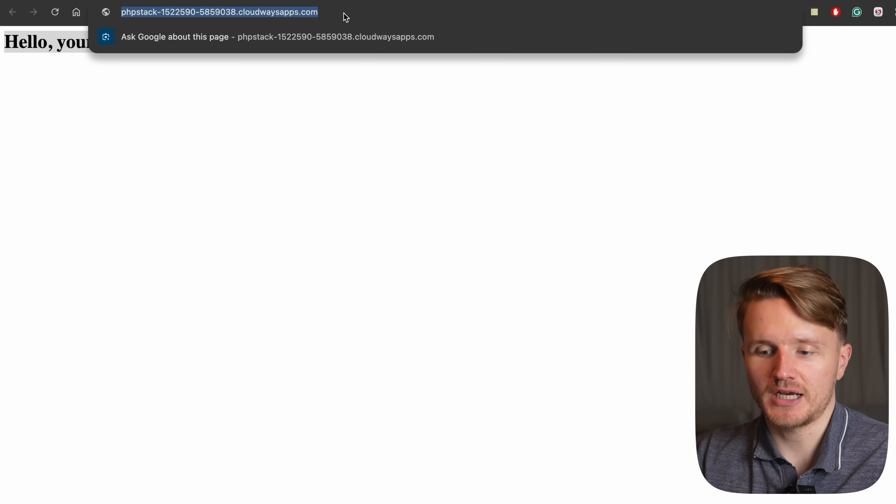